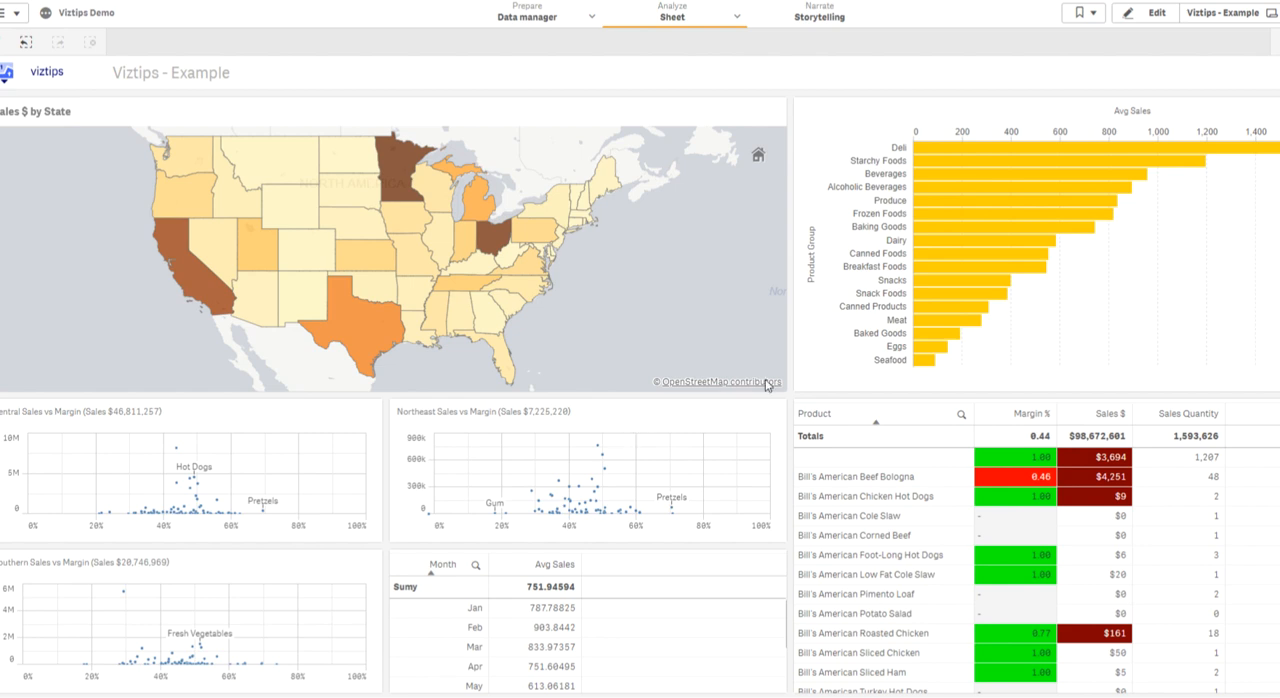
{"action": "mouse_move", "coordinate": [930, 332]}
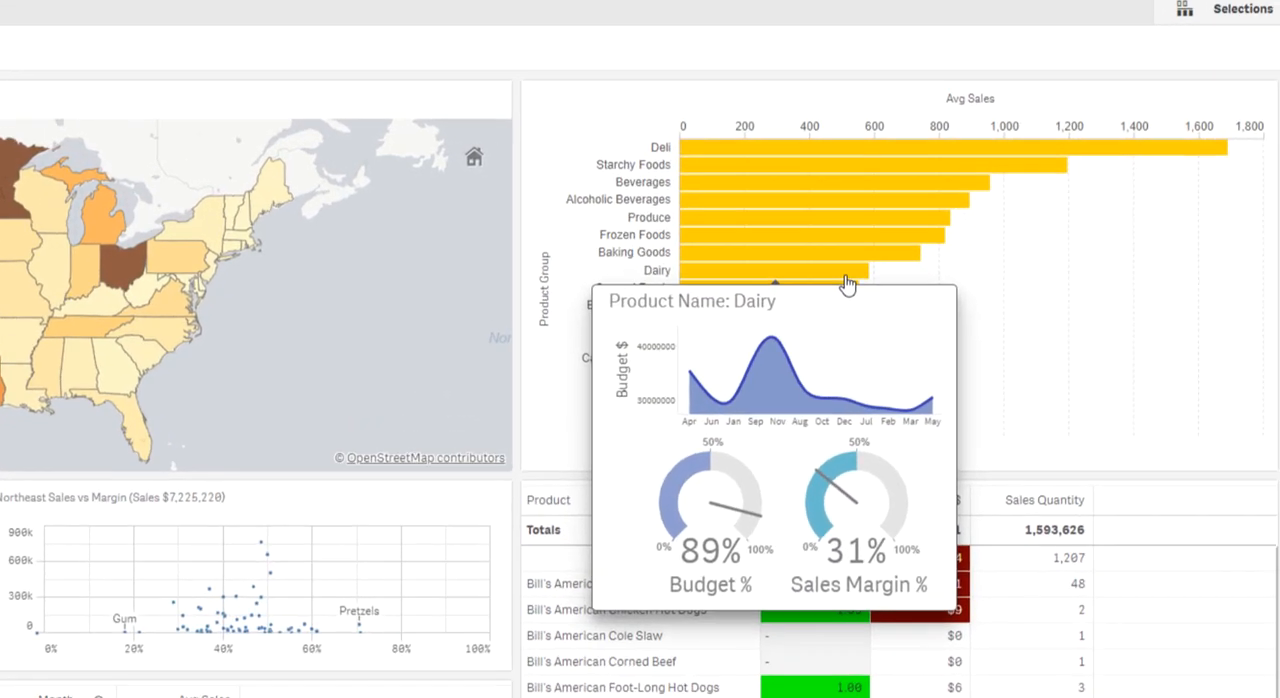
{"action": "mouse_move", "coordinate": [864, 222]}
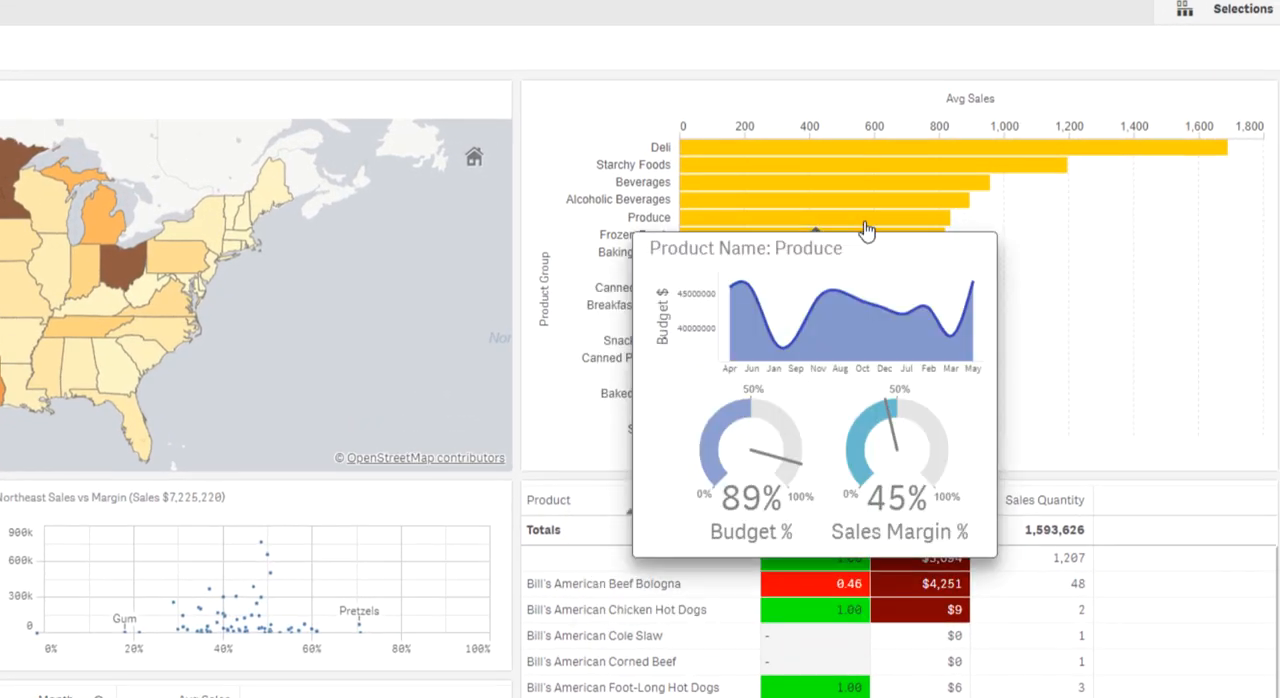
{"action": "mouse_move", "coordinate": [828, 200]}
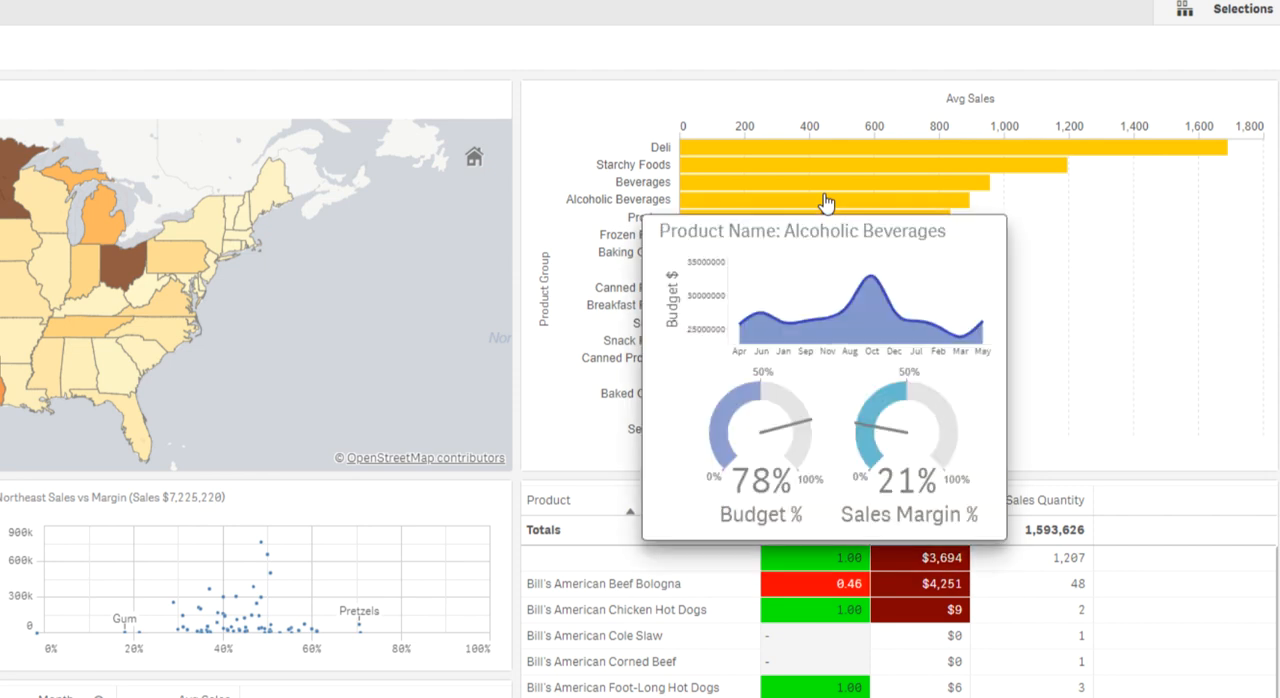
{"action": "mouse_move", "coordinate": [790, 182]}
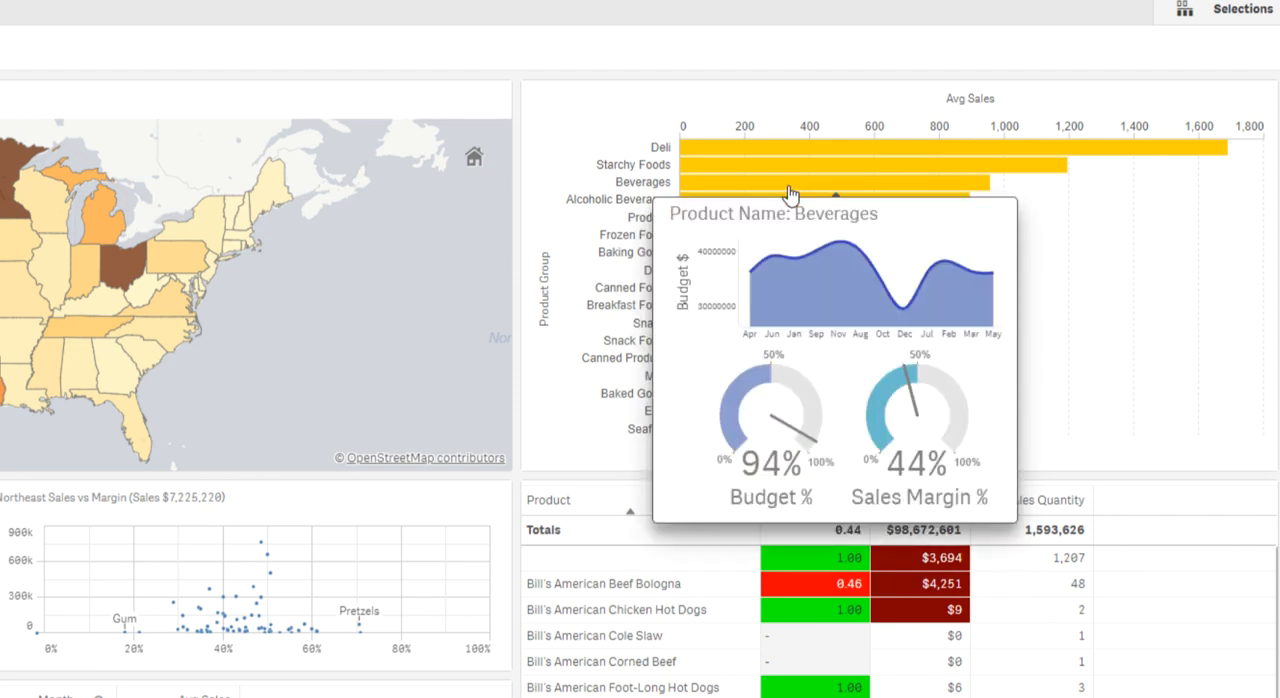
{"action": "mouse_move", "coordinate": [800, 164]}
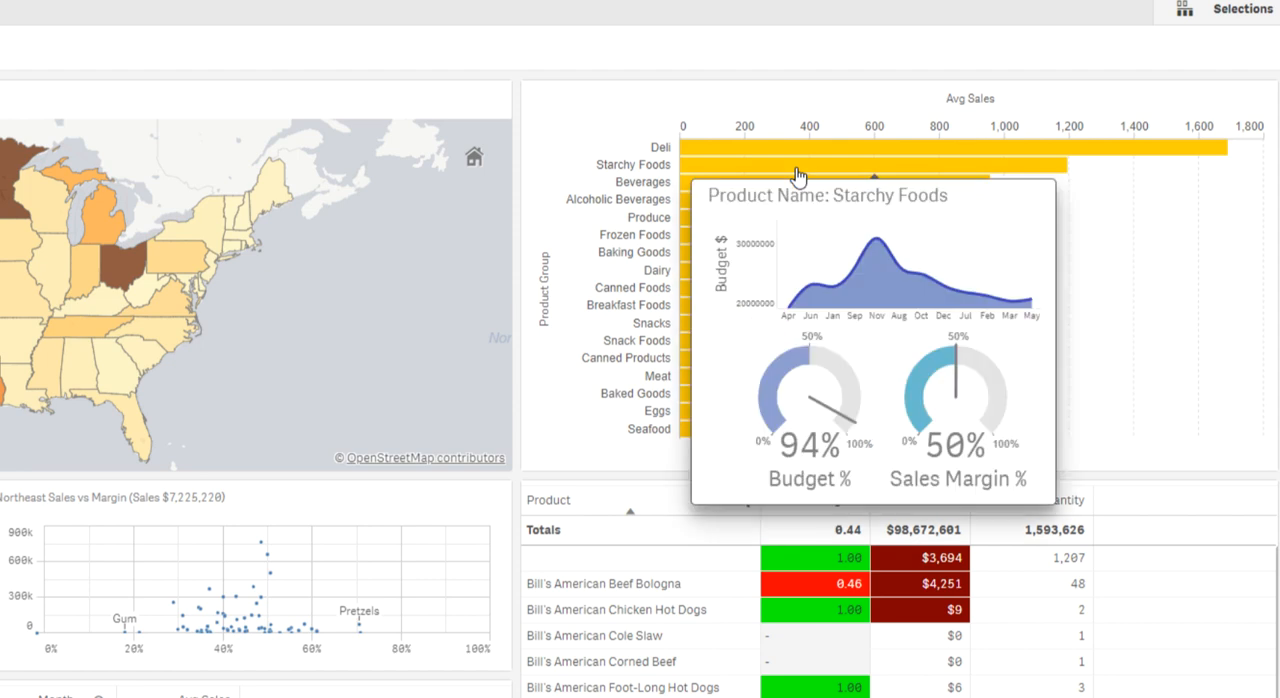
{"action": "mouse_move", "coordinate": [796, 156]}
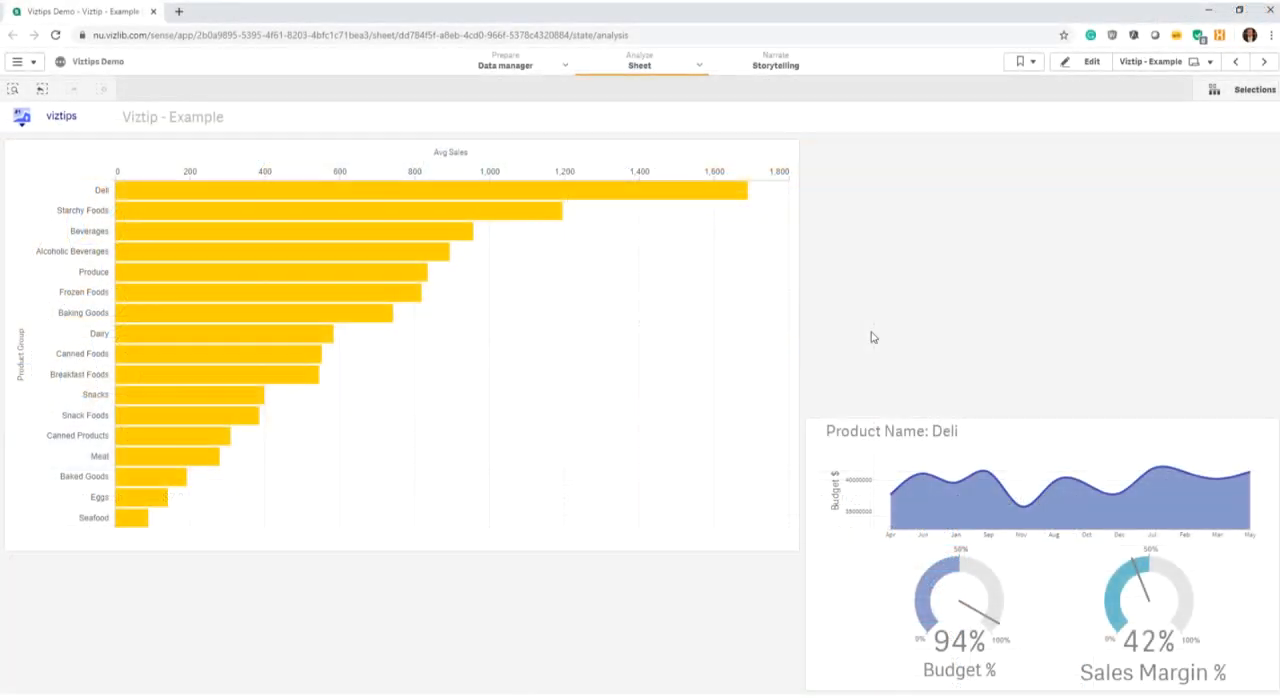
{"action": "mouse_move", "coordinate": [648, 344]}
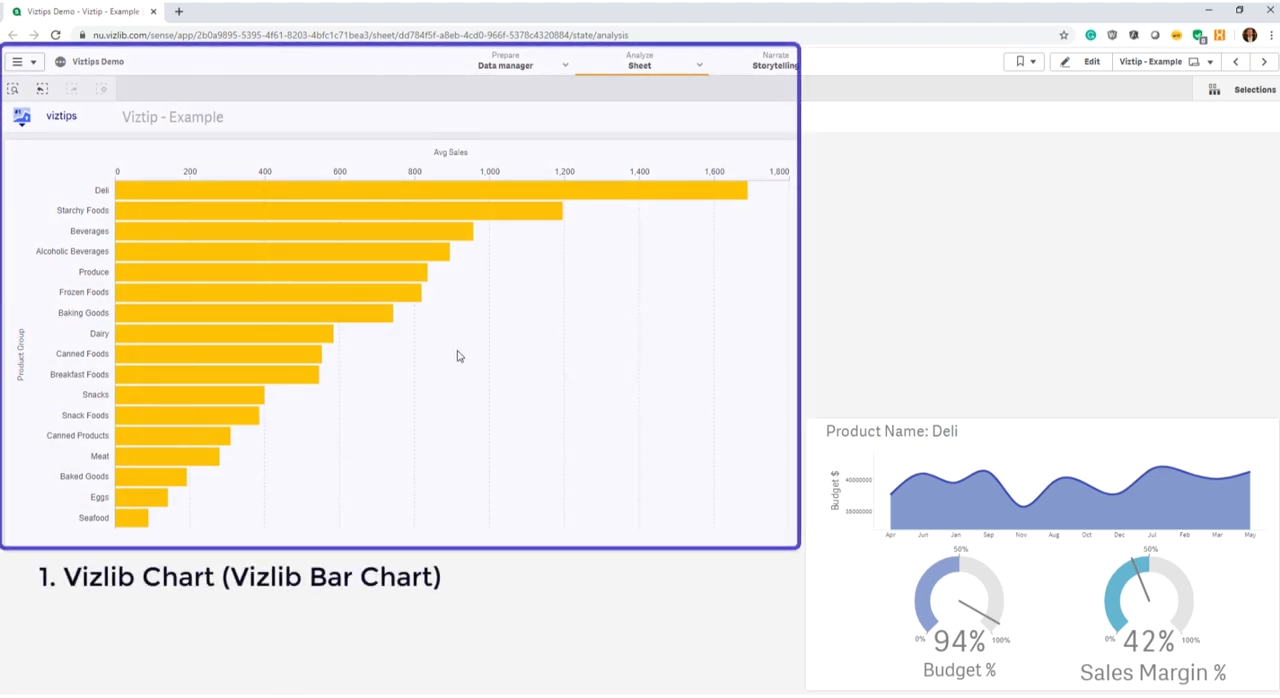
{"action": "mouse_move", "coordinate": [284, 328]}
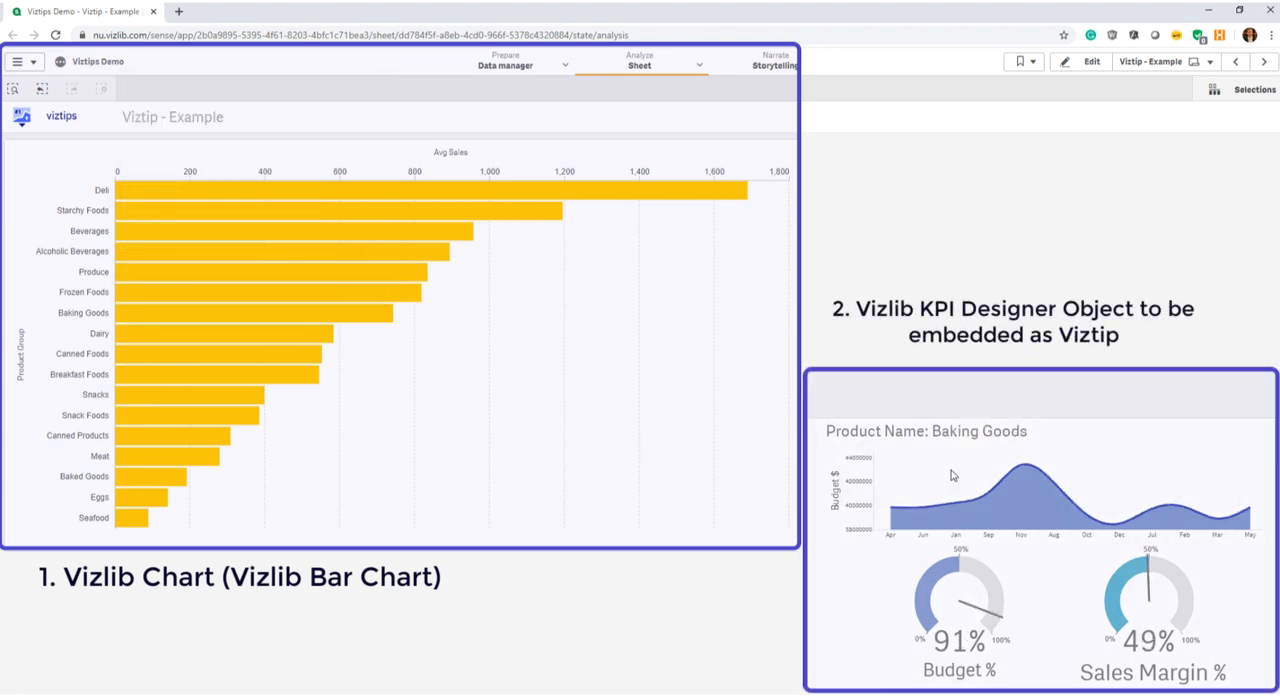
{"action": "mouse_move", "coordinate": [416, 252]}
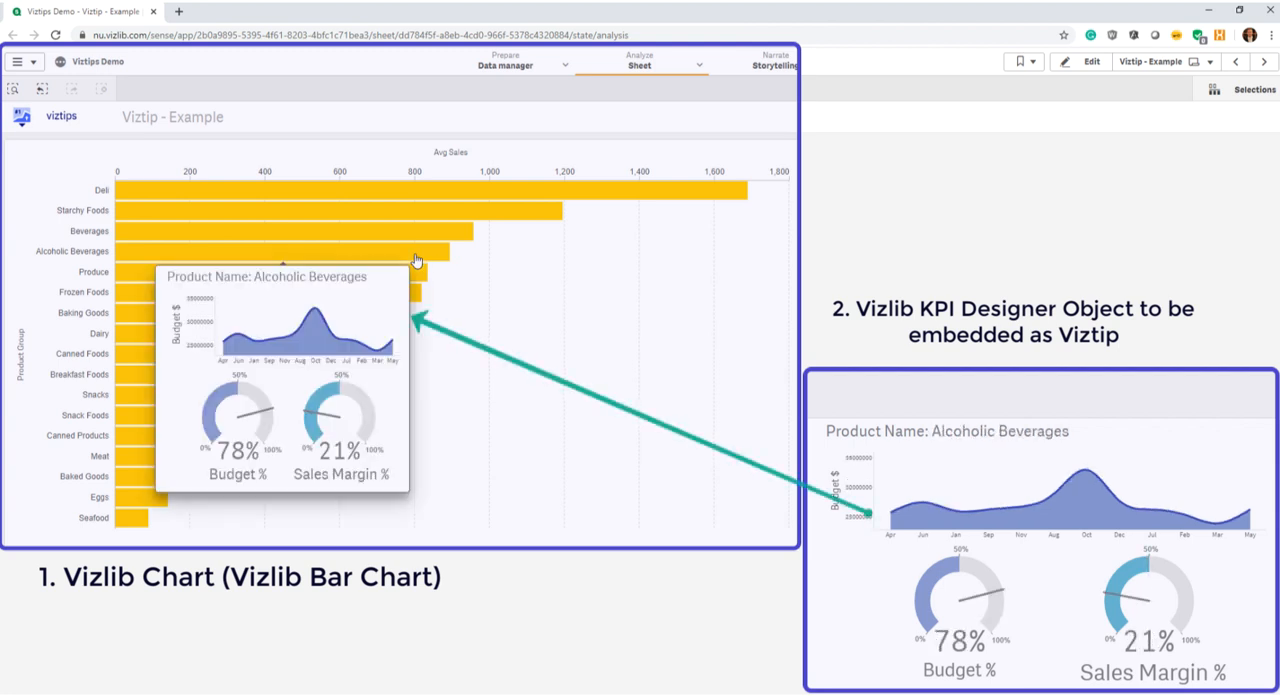
{"action": "mouse_move", "coordinate": [402, 232]}
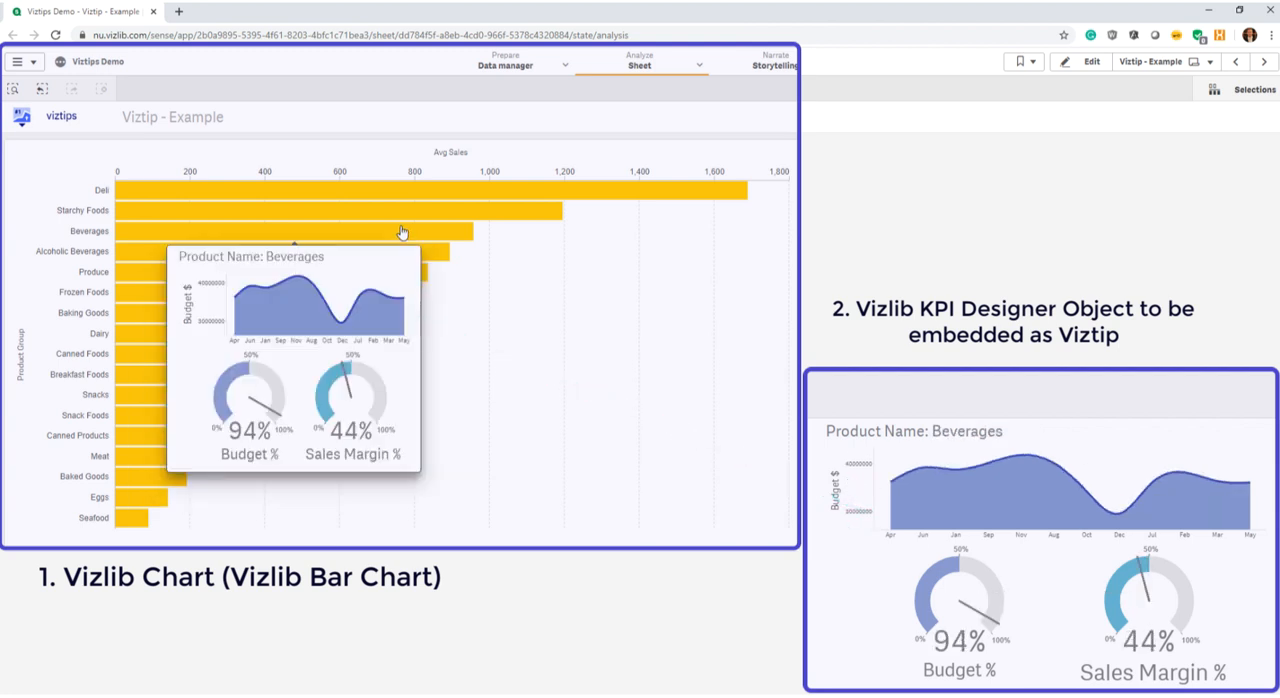
{"action": "mouse_move", "coordinate": [334, 210]}
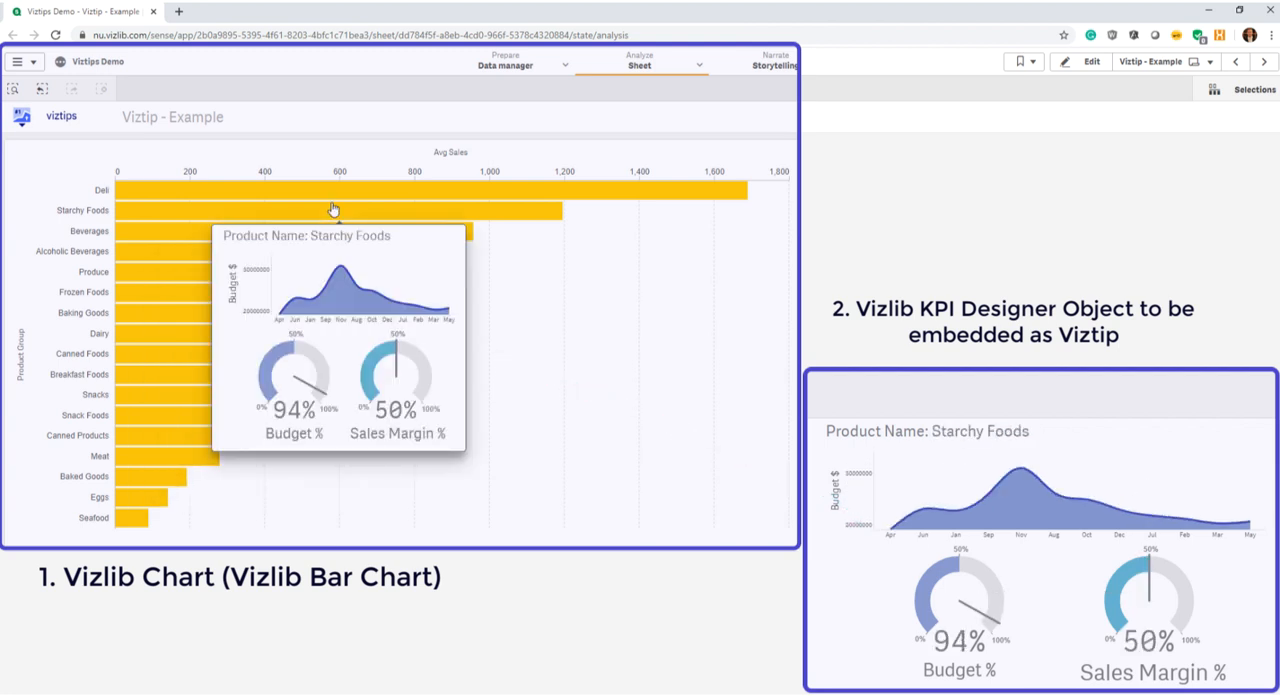
{"action": "mouse_move", "coordinate": [320, 196]}
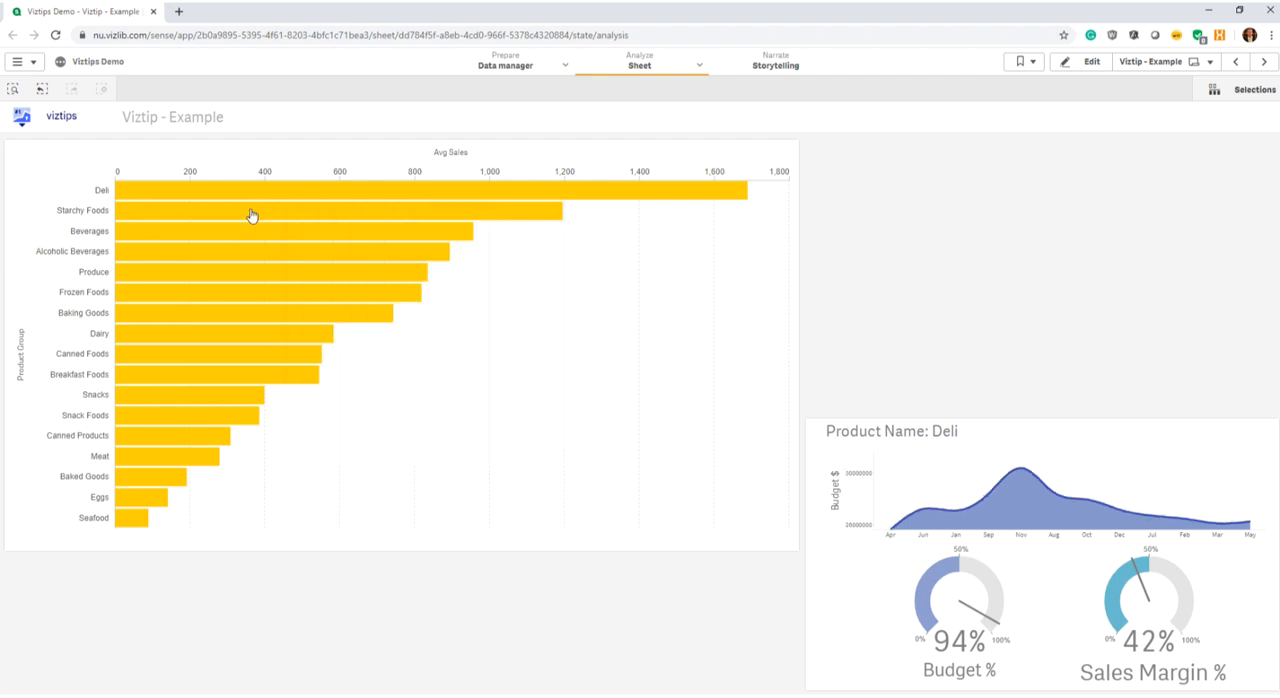
Step: Edit the KPI Designer template and review its Linechart 2, Layer 1 and Text 3 layers
{"action": "left_click", "coordinate": [1092, 62]}
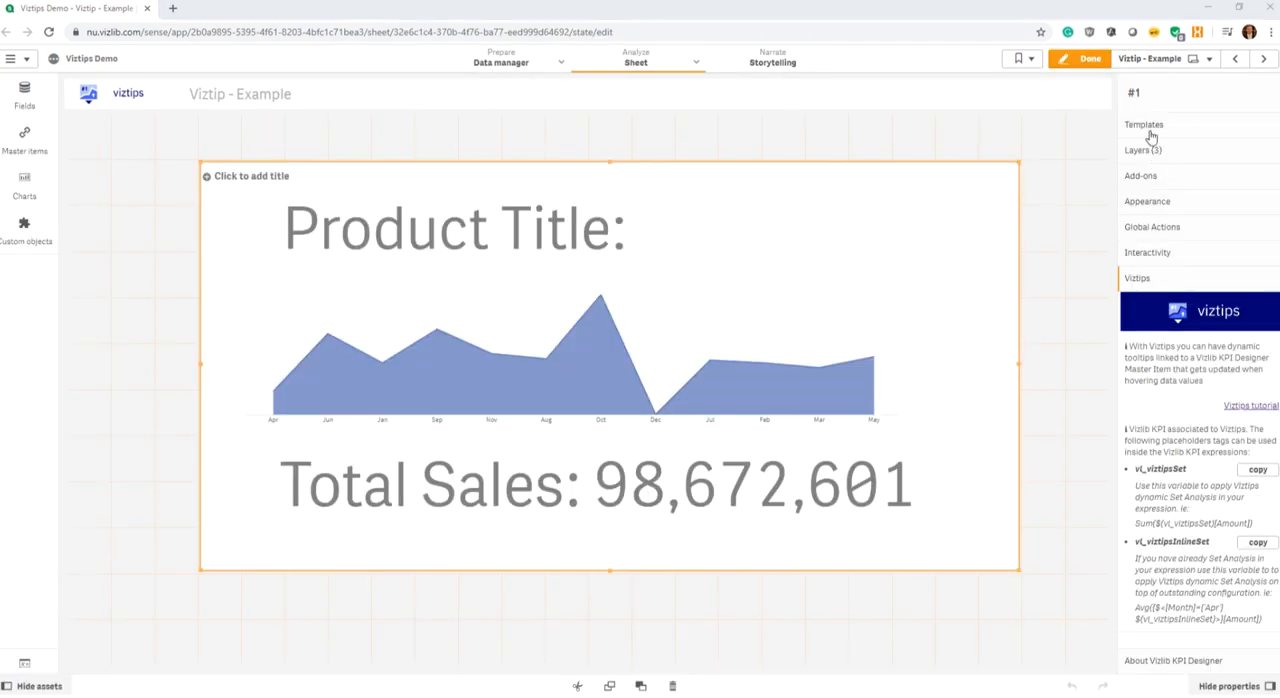
{"action": "left_click", "coordinate": [1144, 124]}
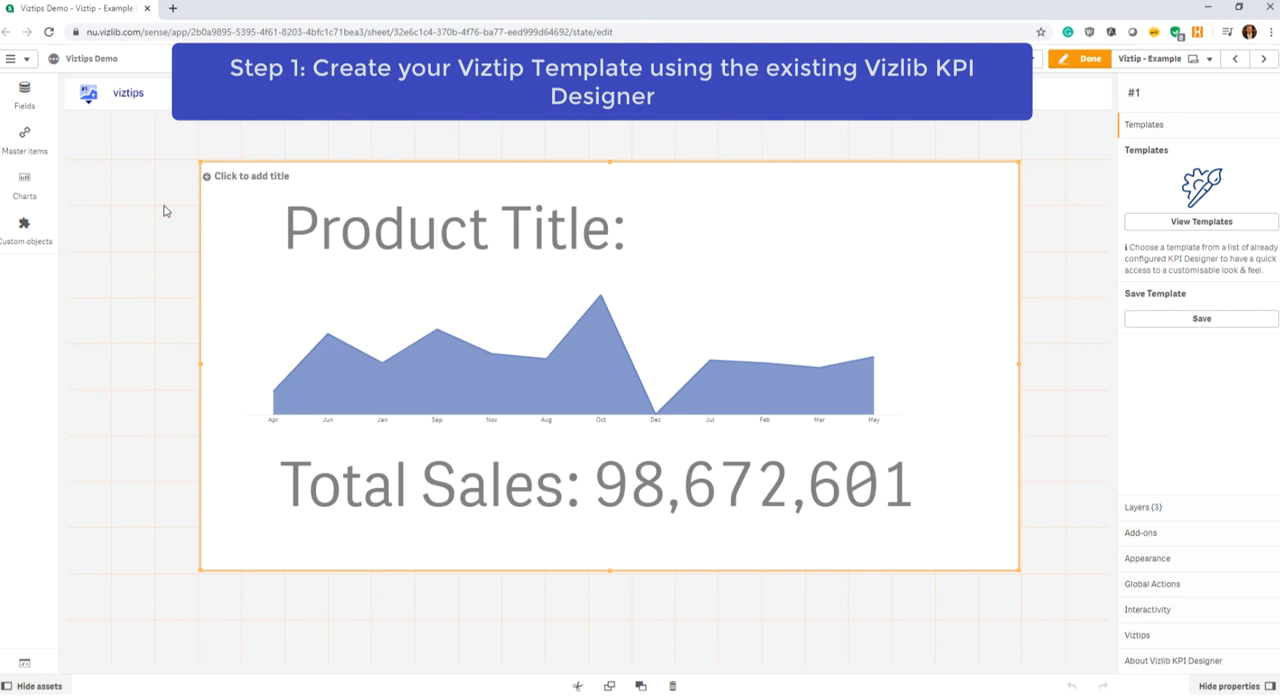
{"action": "mouse_move", "coordinate": [948, 320]}
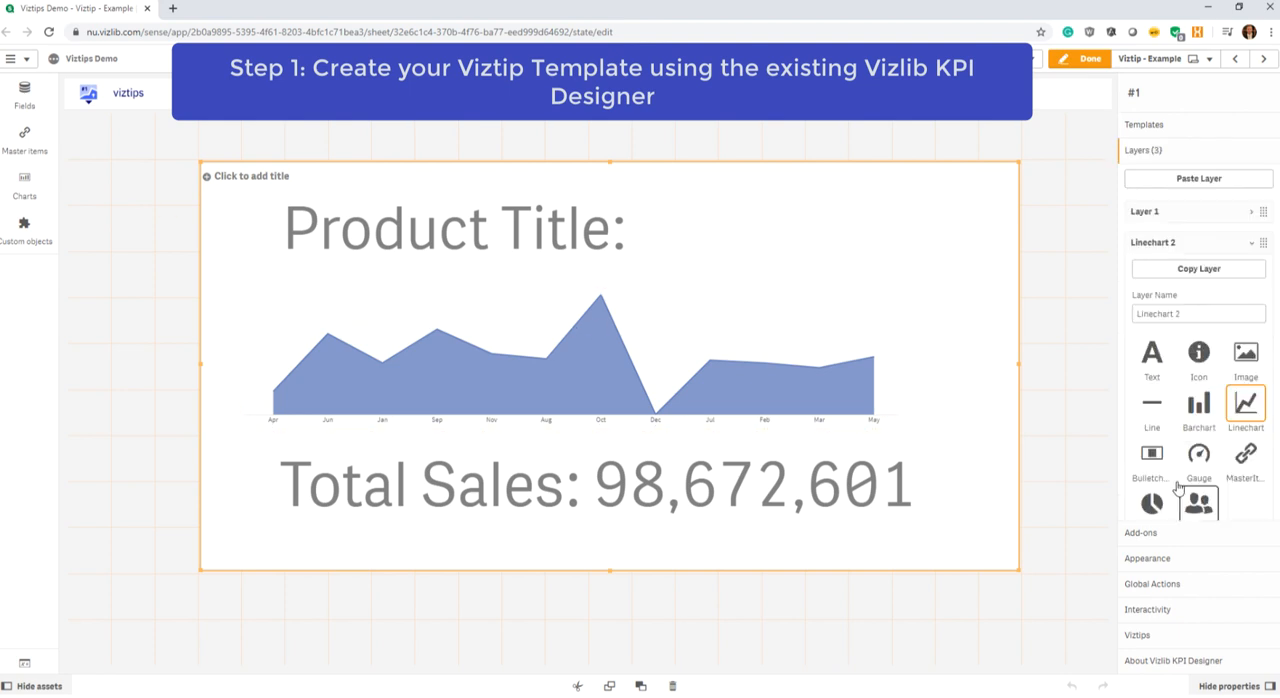
{"action": "left_click", "coordinate": [450, 228]}
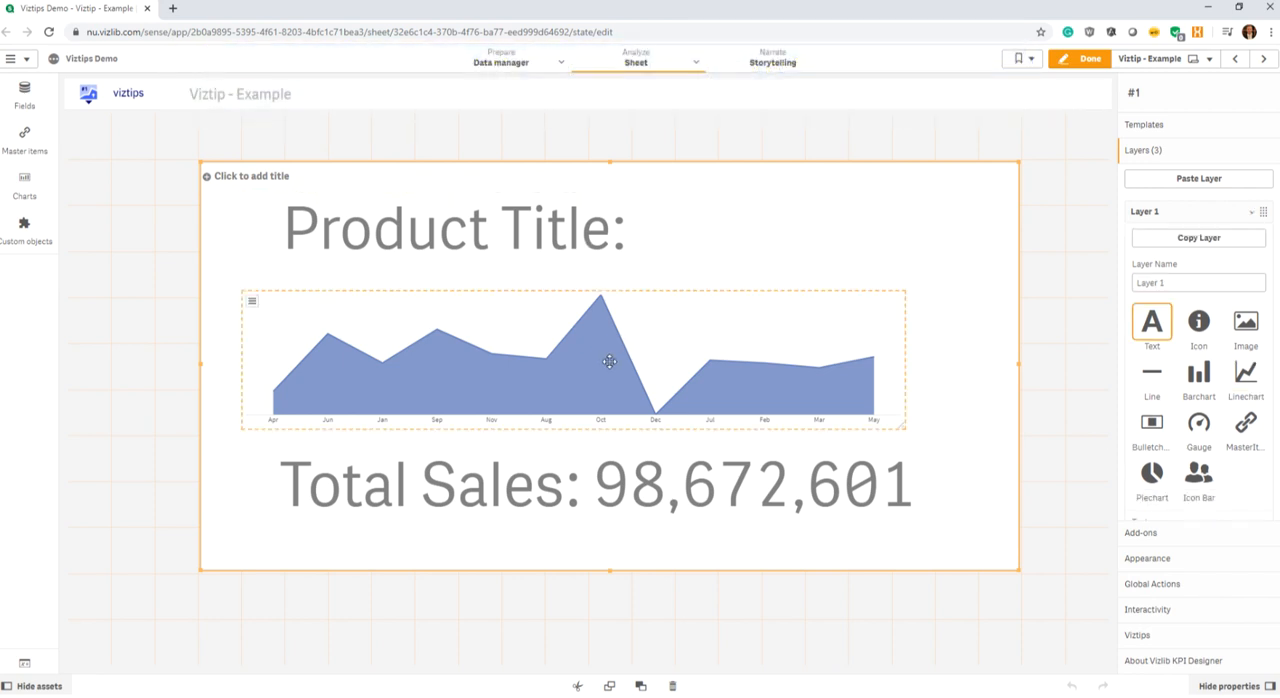
{"action": "left_click", "coordinate": [596, 486]}
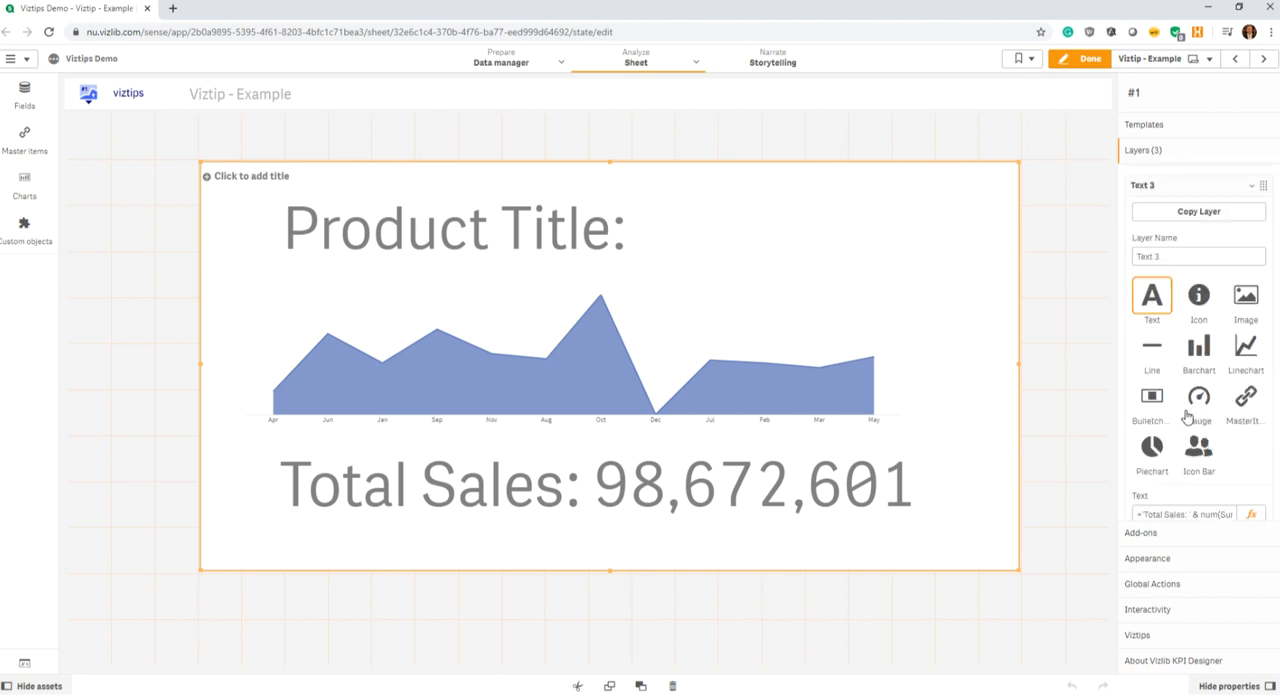
{"action": "left_click", "coordinate": [572, 360]}
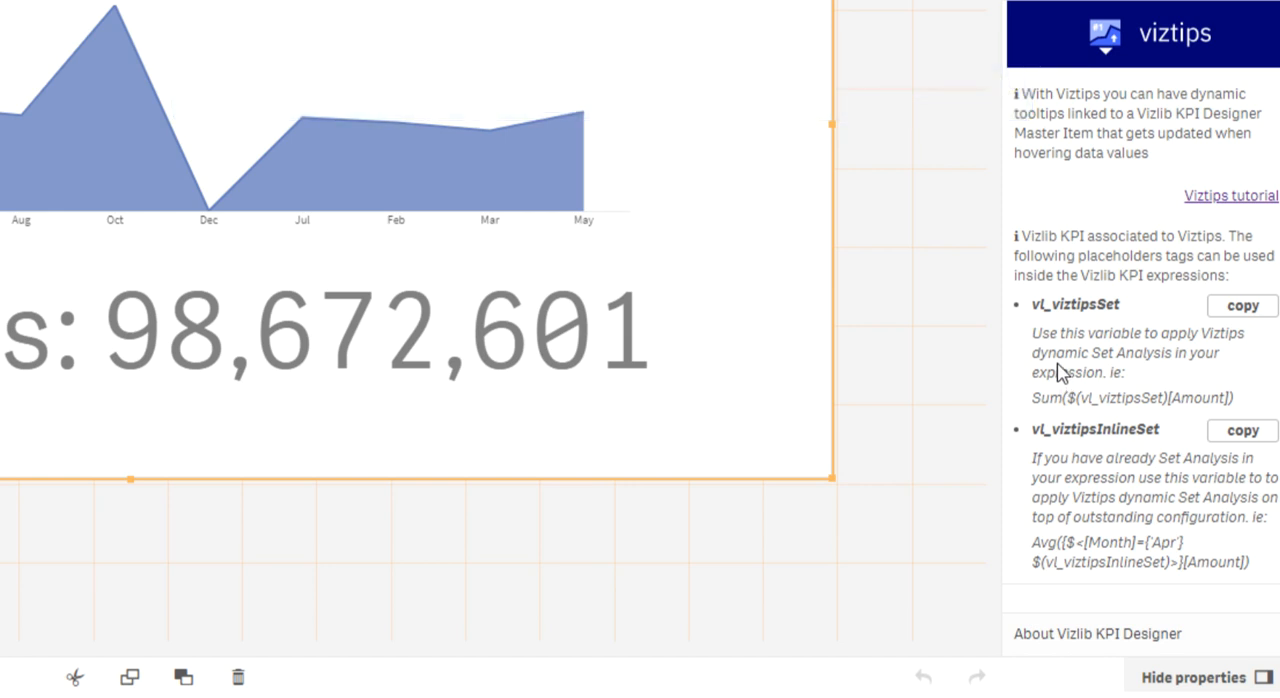
{"action": "mouse_move", "coordinate": [1242, 304]}
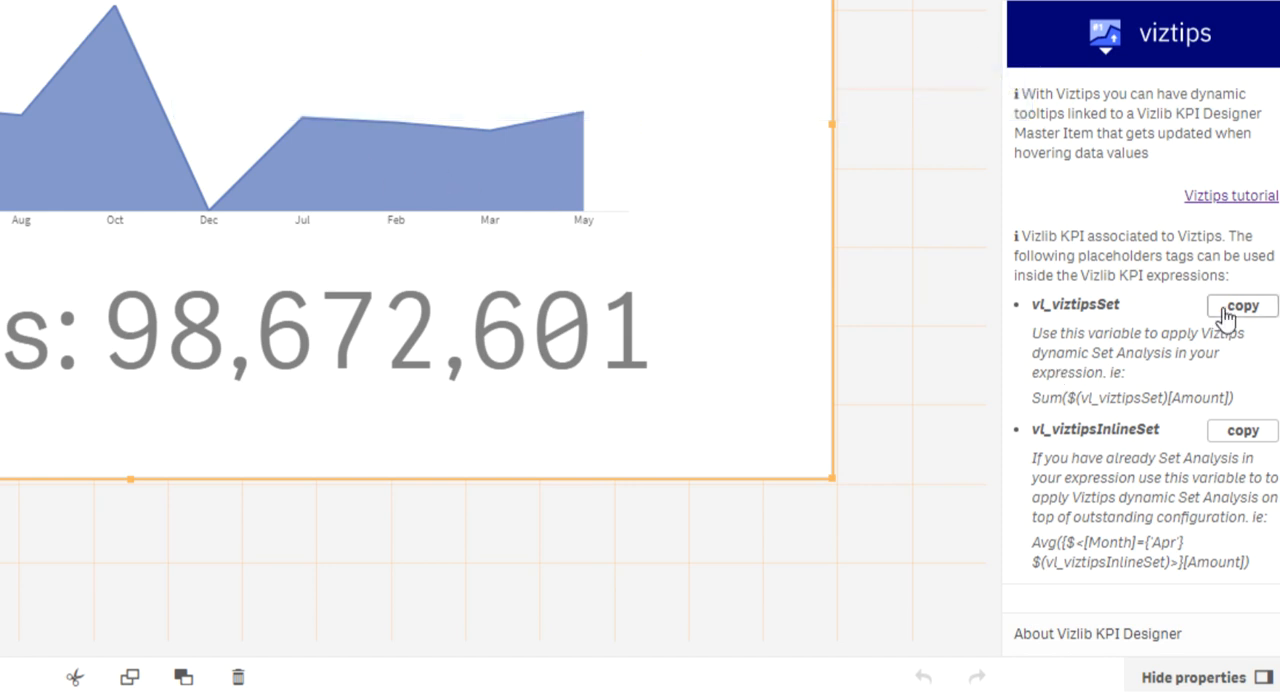
{"action": "mouse_move", "coordinate": [1138, 312]}
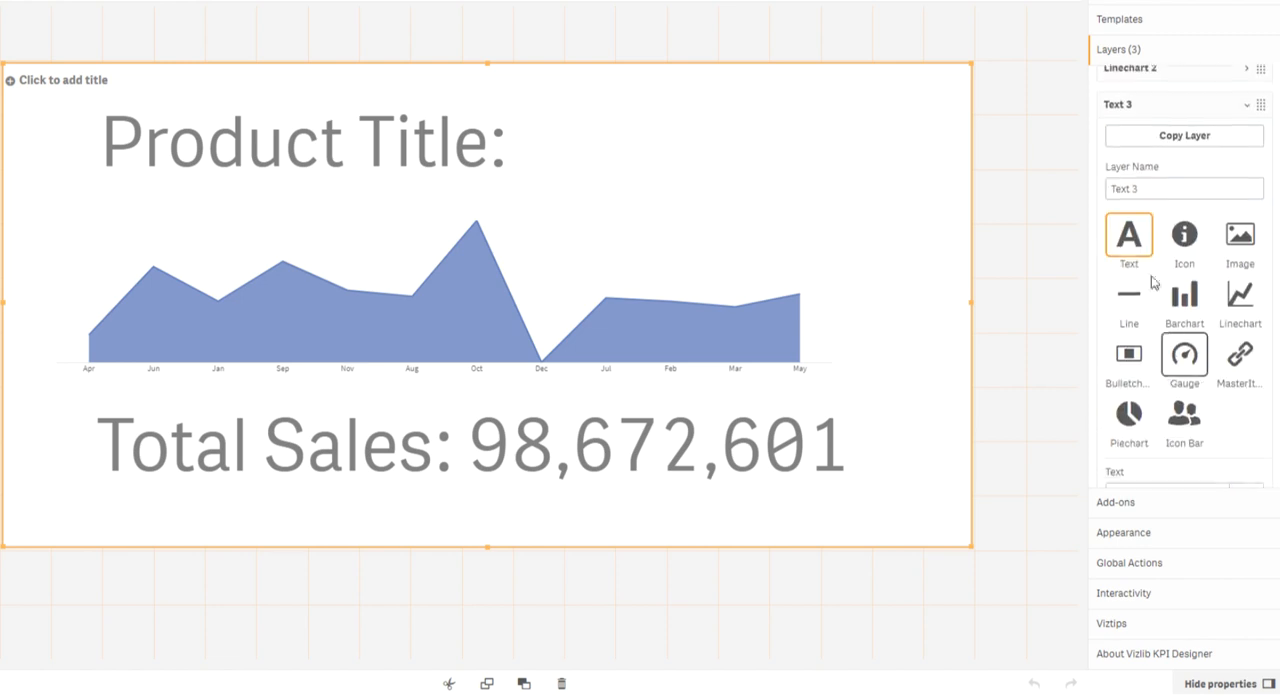
Step: Insert $(vl_viztipsSet) into the Total Sales Sum() expression and apply it
{"action": "scroll", "scroll_direction": "down", "scroll_amount": 3}
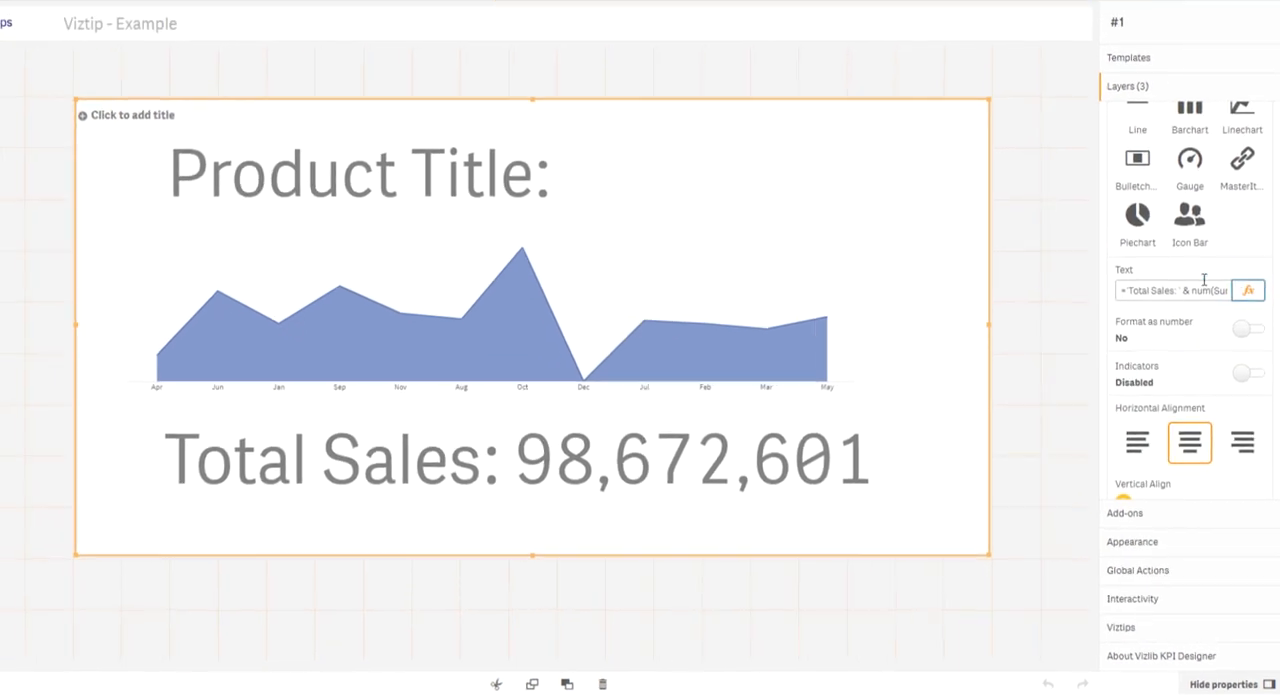
{"action": "left_click", "coordinate": [1248, 290]}
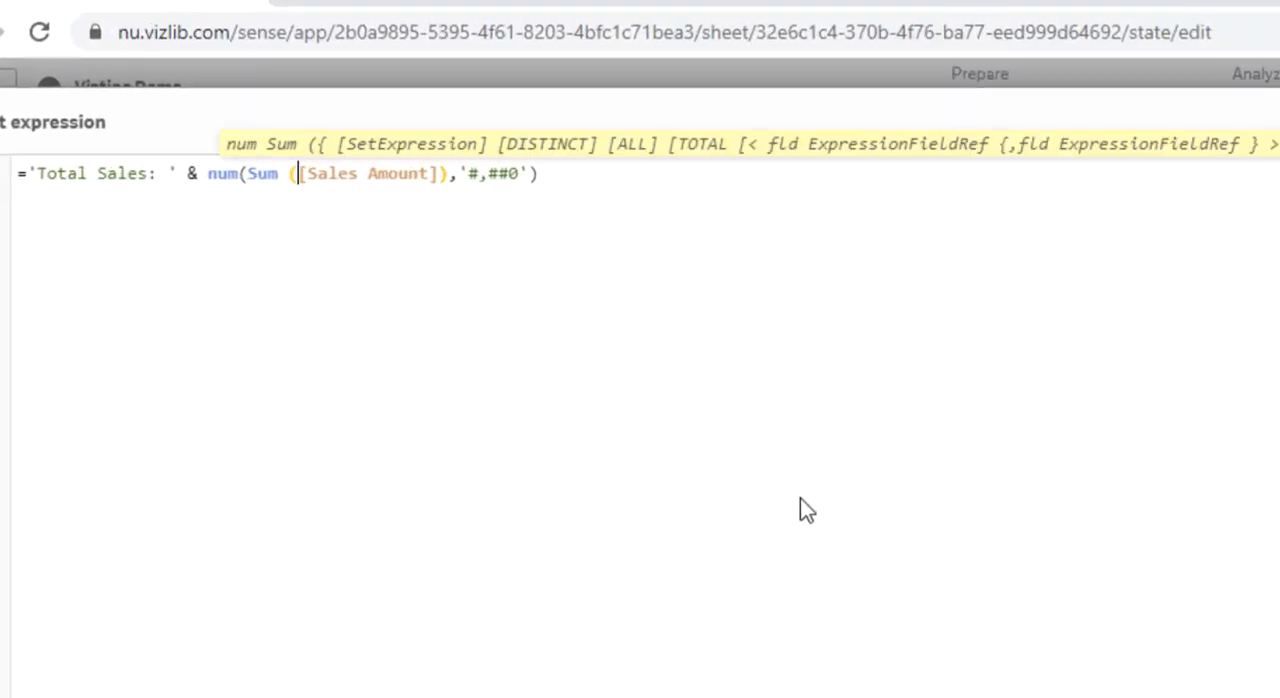
{"action": "type", "text": "$(vl_viztipsSet)"}
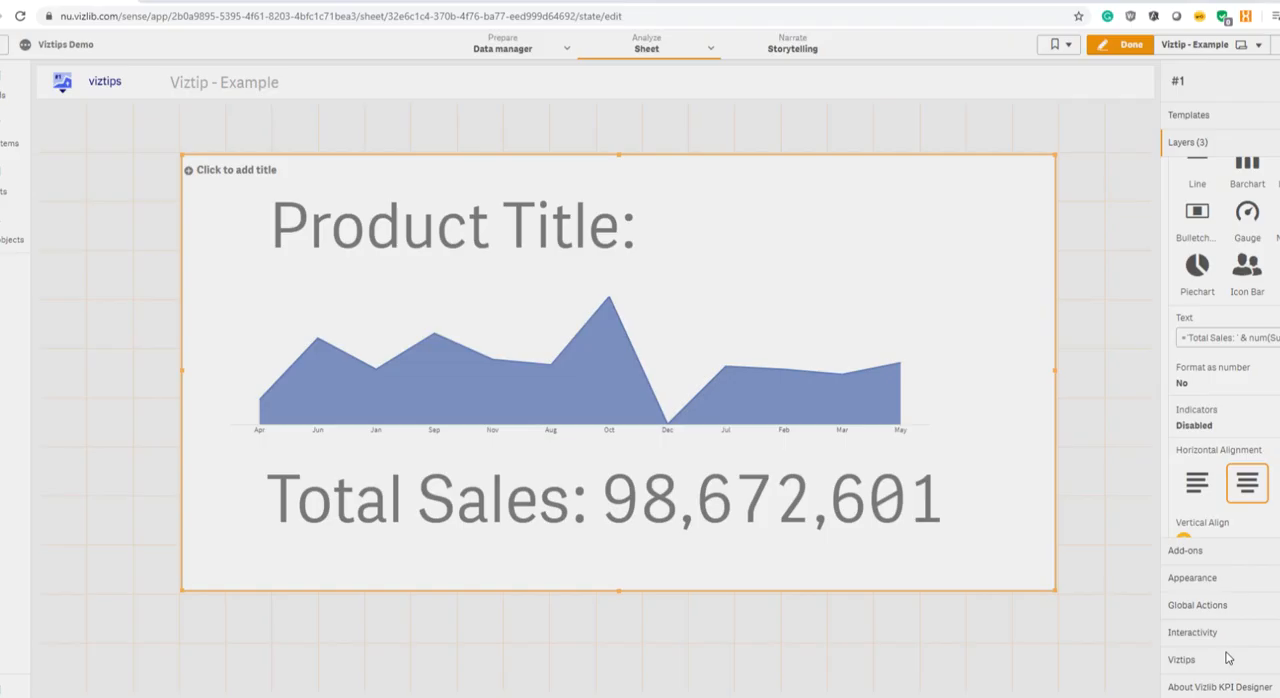
{"action": "left_click", "coordinate": [600, 482]}
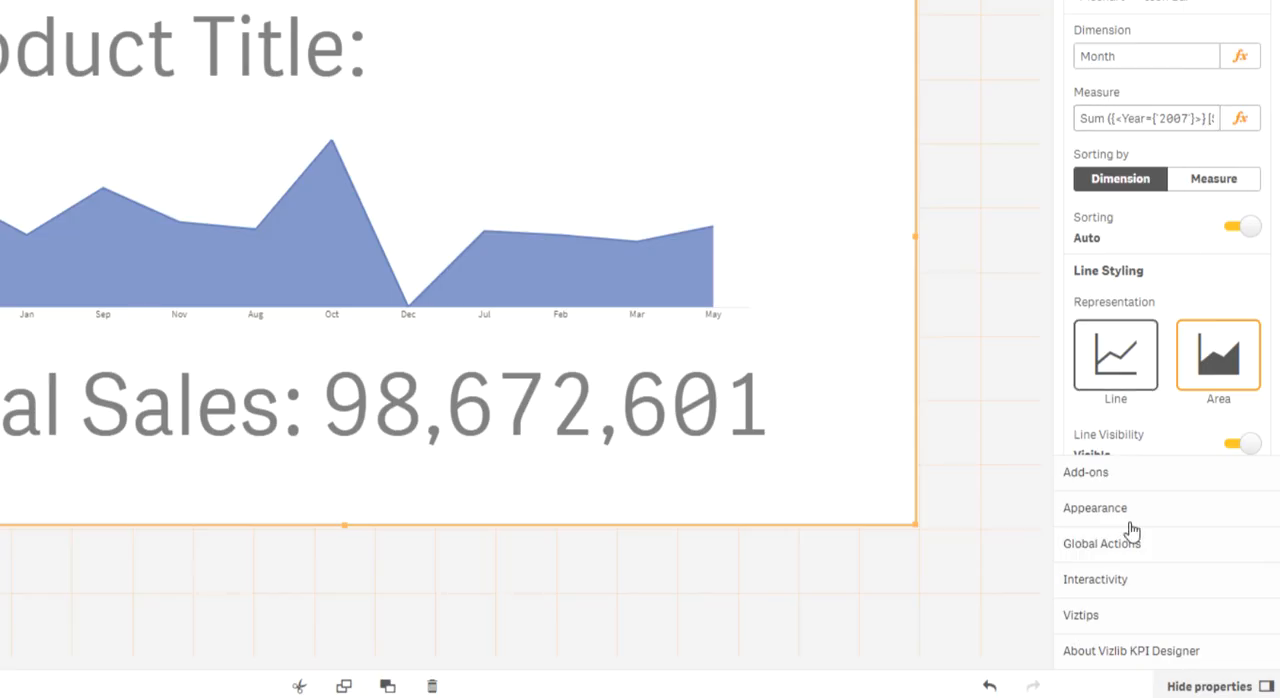
Step: Insert $(vl_viztipsInlineSet) into the Linechart 2 measure's 2007 Sales Amount expression
{"action": "left_click", "coordinate": [1080, 616]}
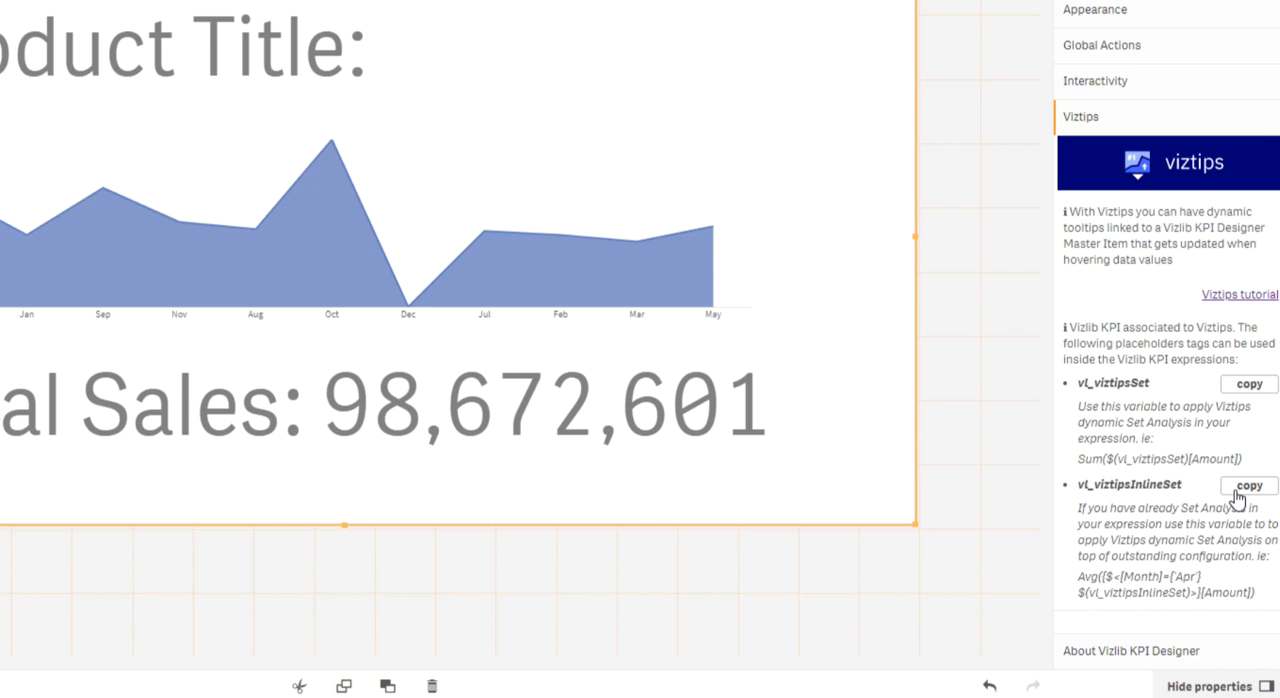
{"action": "mouse_move", "coordinate": [1122, 8]}
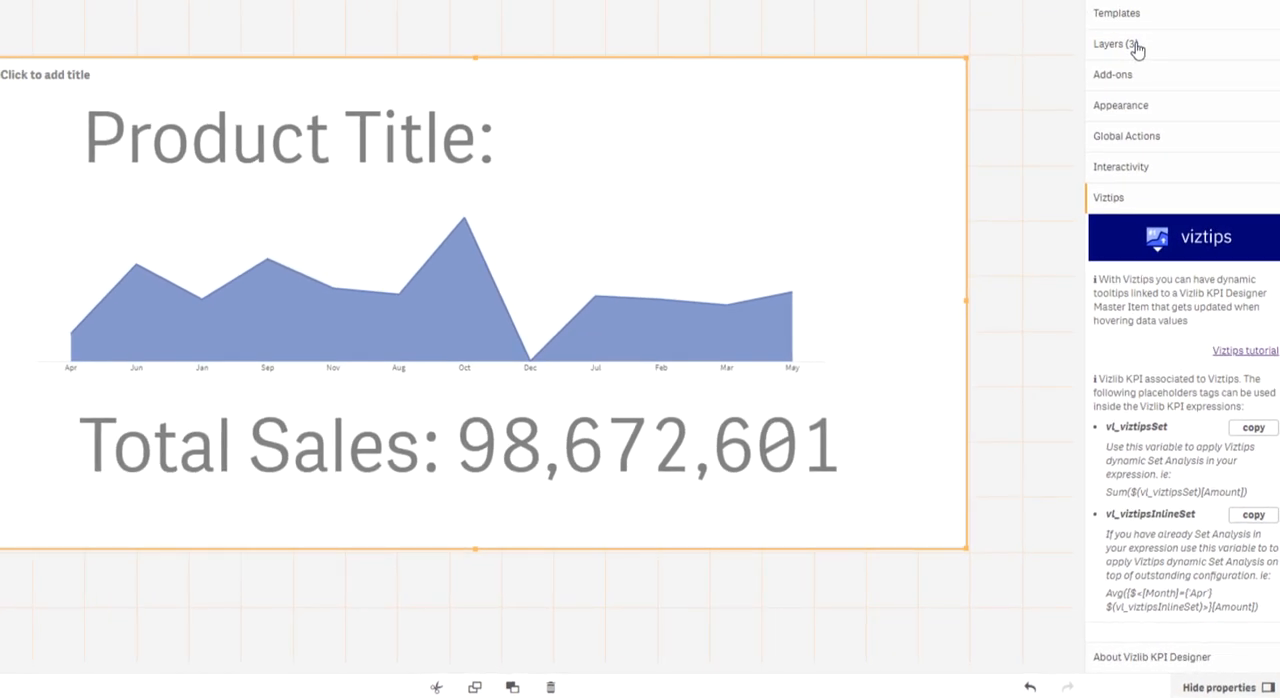
{"action": "left_click", "coordinate": [1120, 44]}
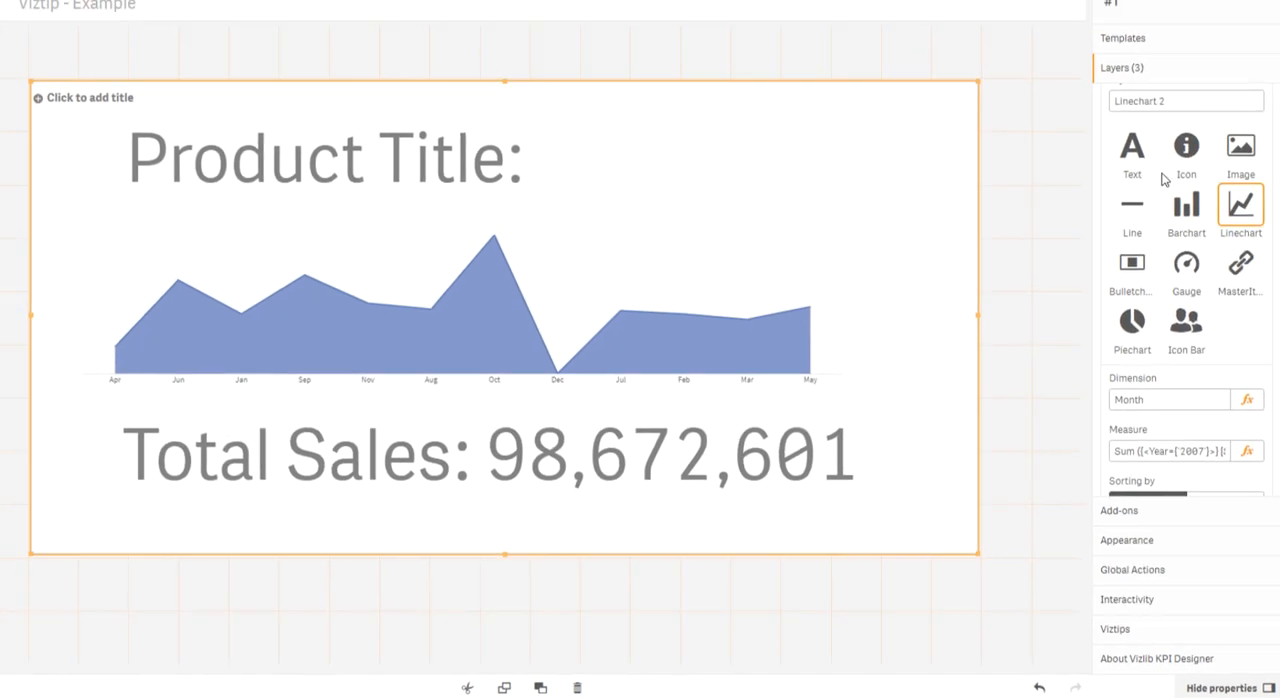
{"action": "left_click", "coordinate": [1248, 452]}
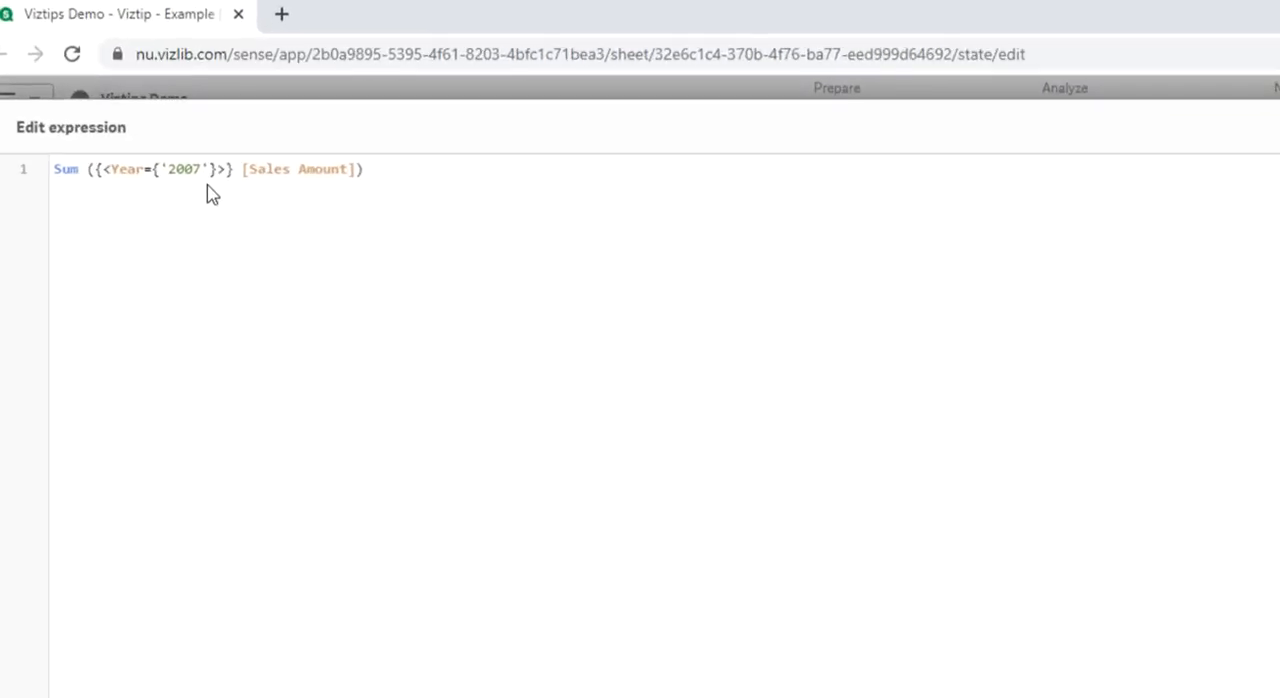
{"action": "type", "text": "$(vl_viztipsInlineSet)"}
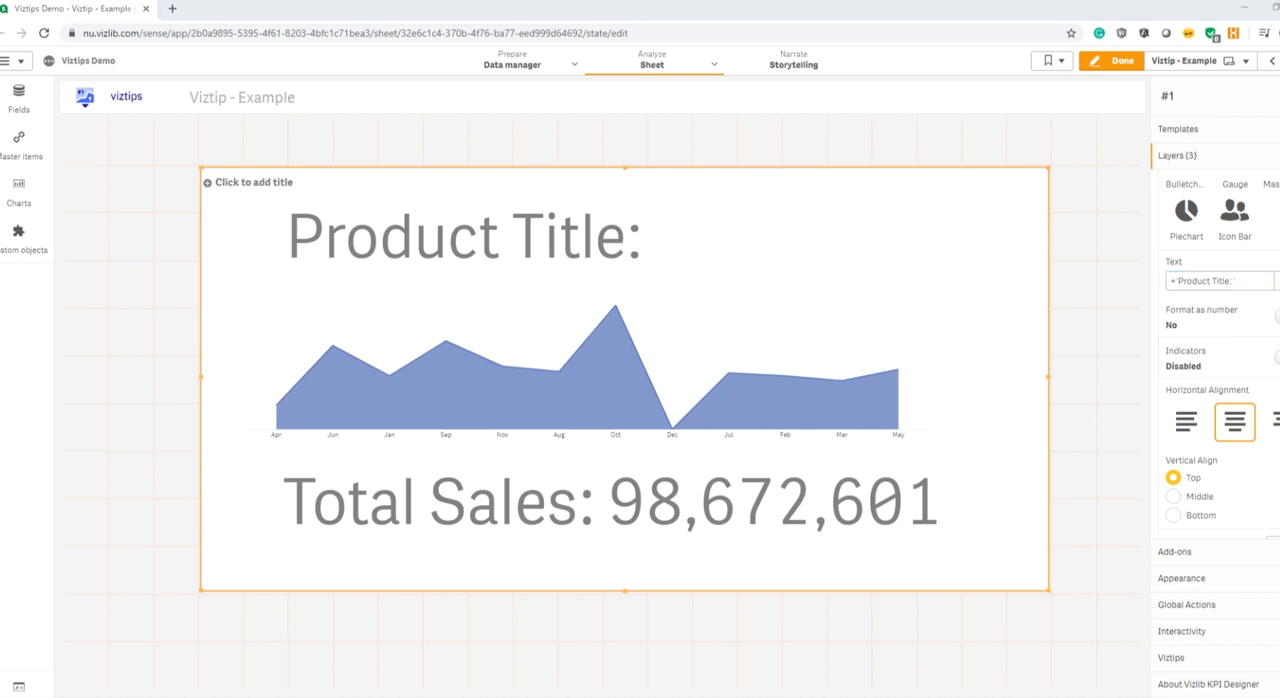
Step: Append the product field to the Product Title text expression and deselect the KPI
{"action": "left_click", "coordinate": [1218, 280]}
{"action": "type", "text": " &subfiel"}
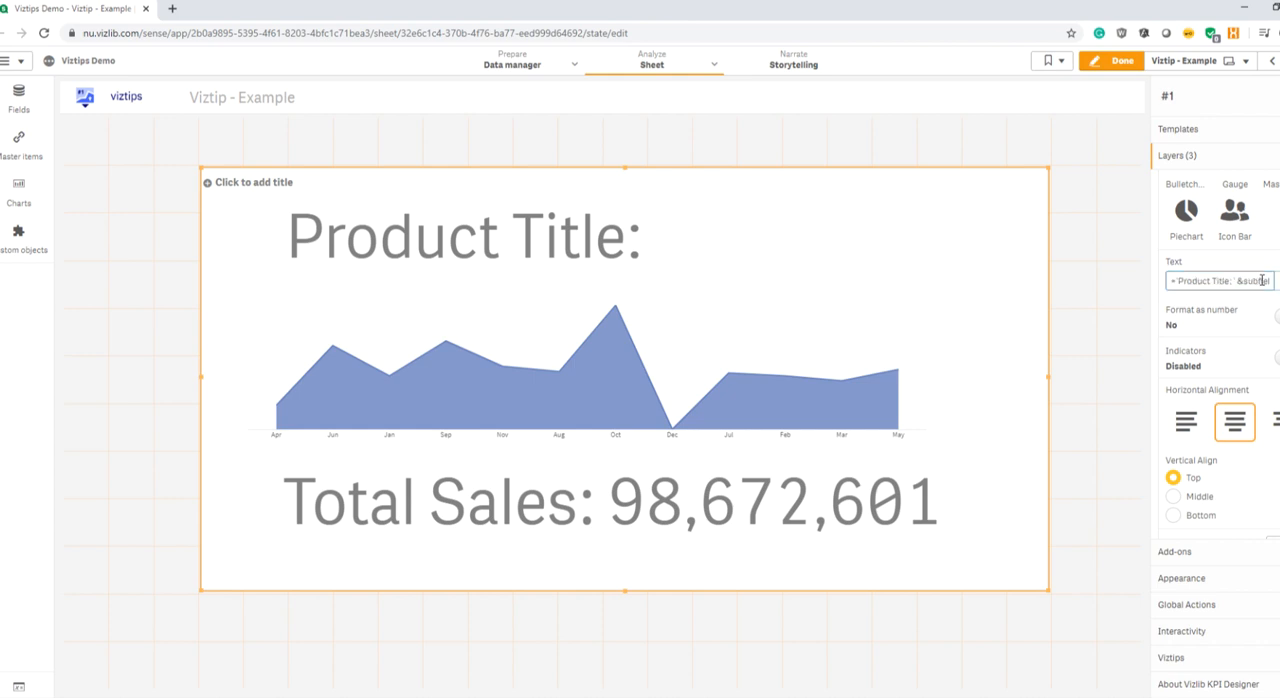
{"action": "left_click", "coordinate": [1220, 280]}
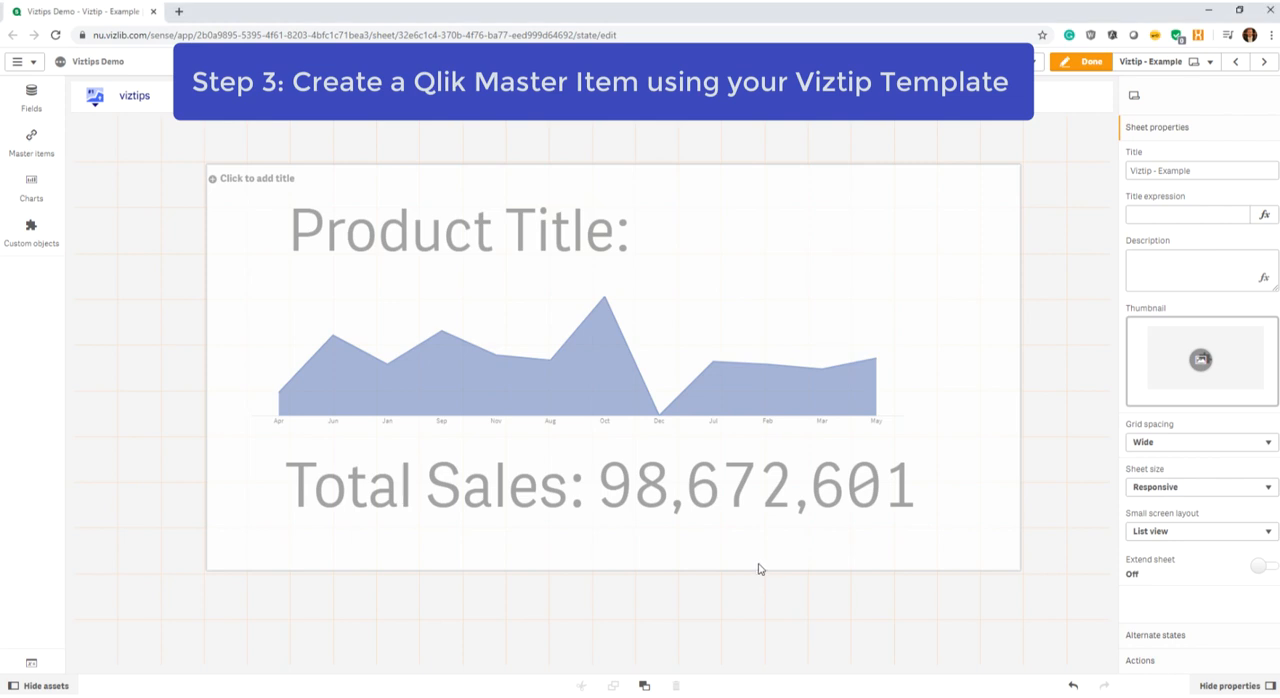
Step: Add the KPI template to master items under the name 'Vizlib'
{"action": "left_click", "coordinate": [612, 370]}
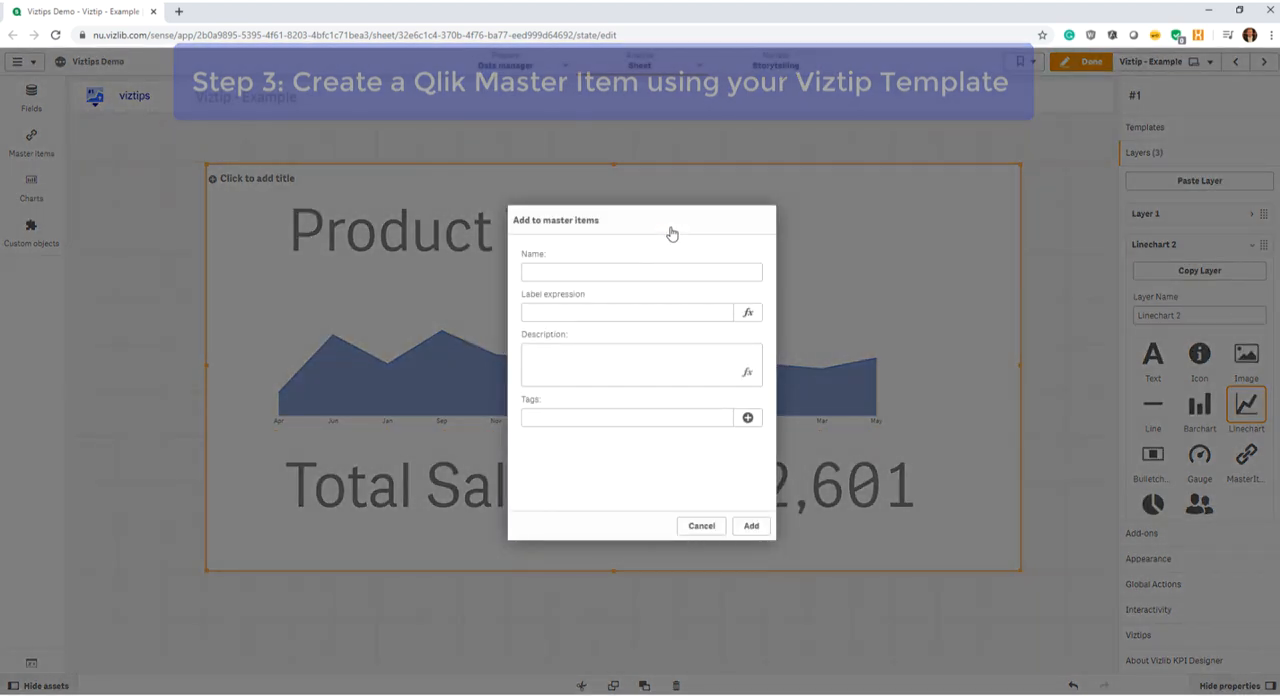
{"action": "type", "text": "Vizlib"}
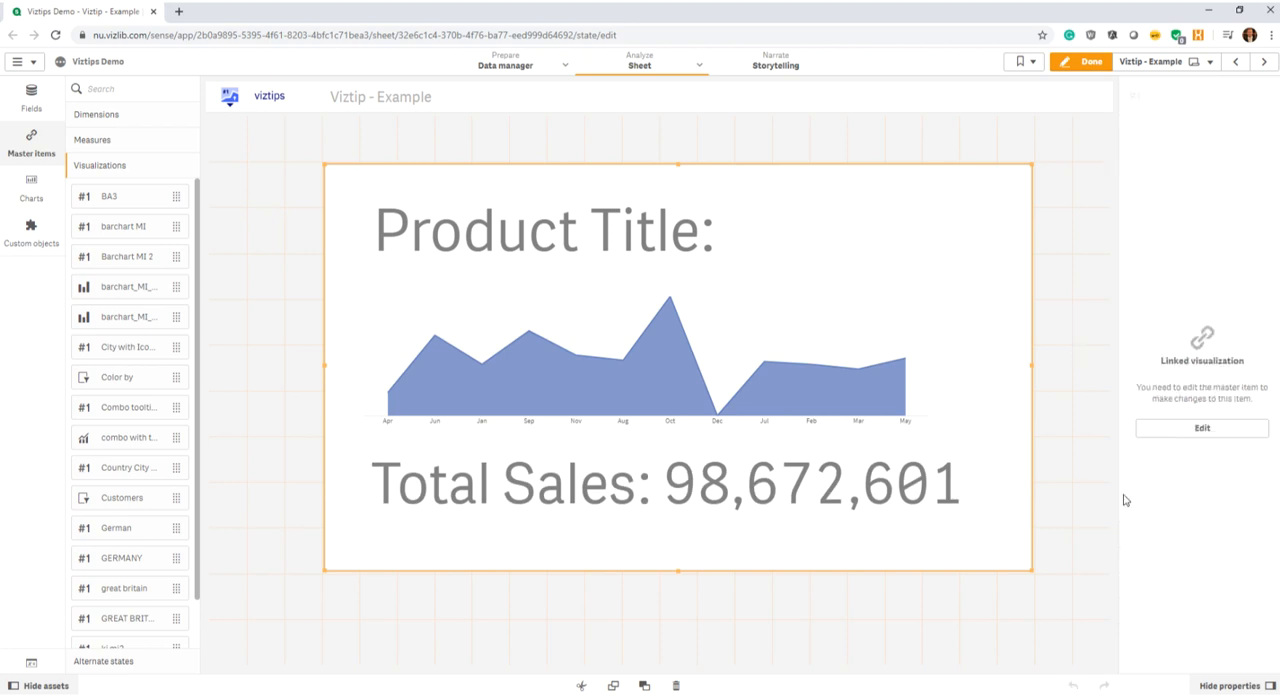
Step: Switch the bar chart's tooltip to Viztips using the Vizlib Viztip MI master item as content
{"action": "left_click", "coordinate": [1264, 62]}
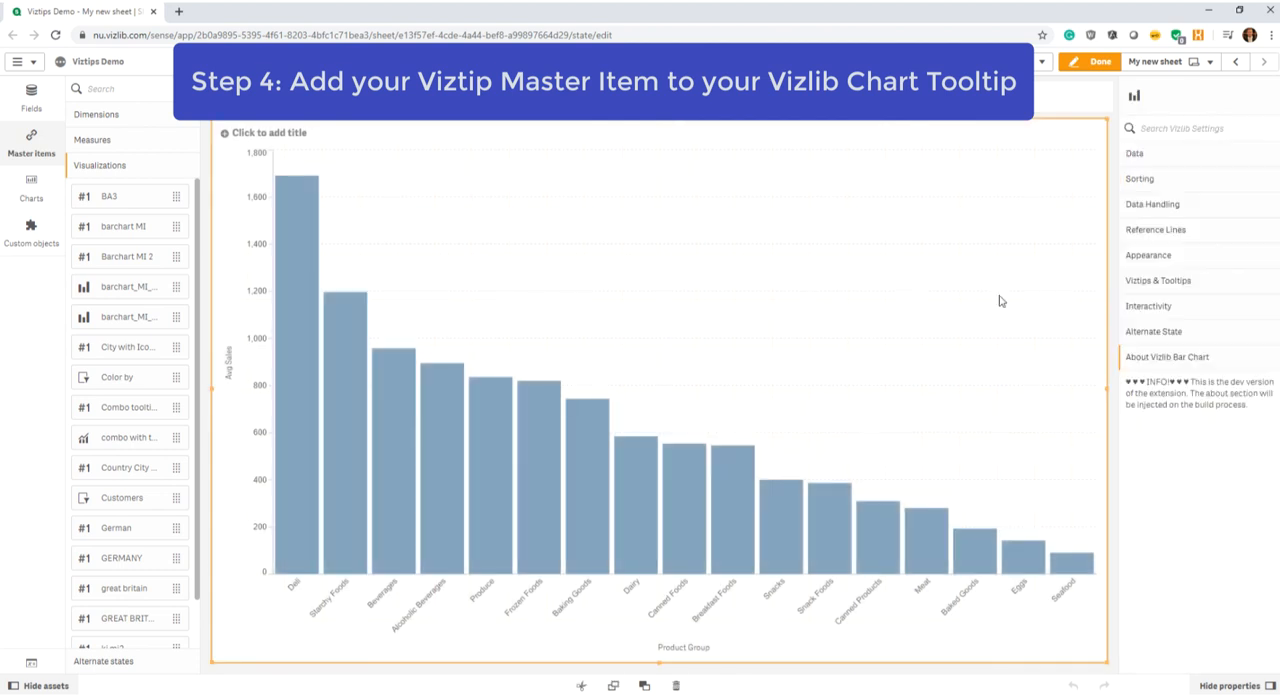
{"action": "mouse_move", "coordinate": [1156, 284]}
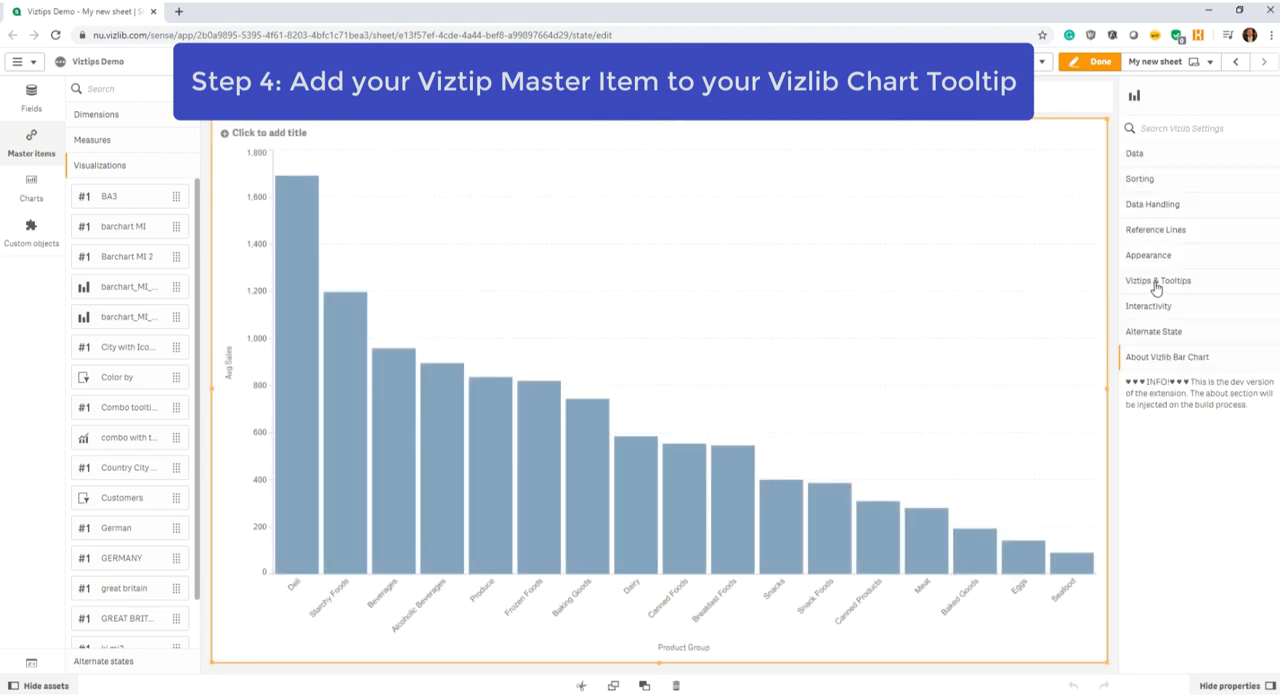
{"action": "left_click", "coordinate": [1156, 280]}
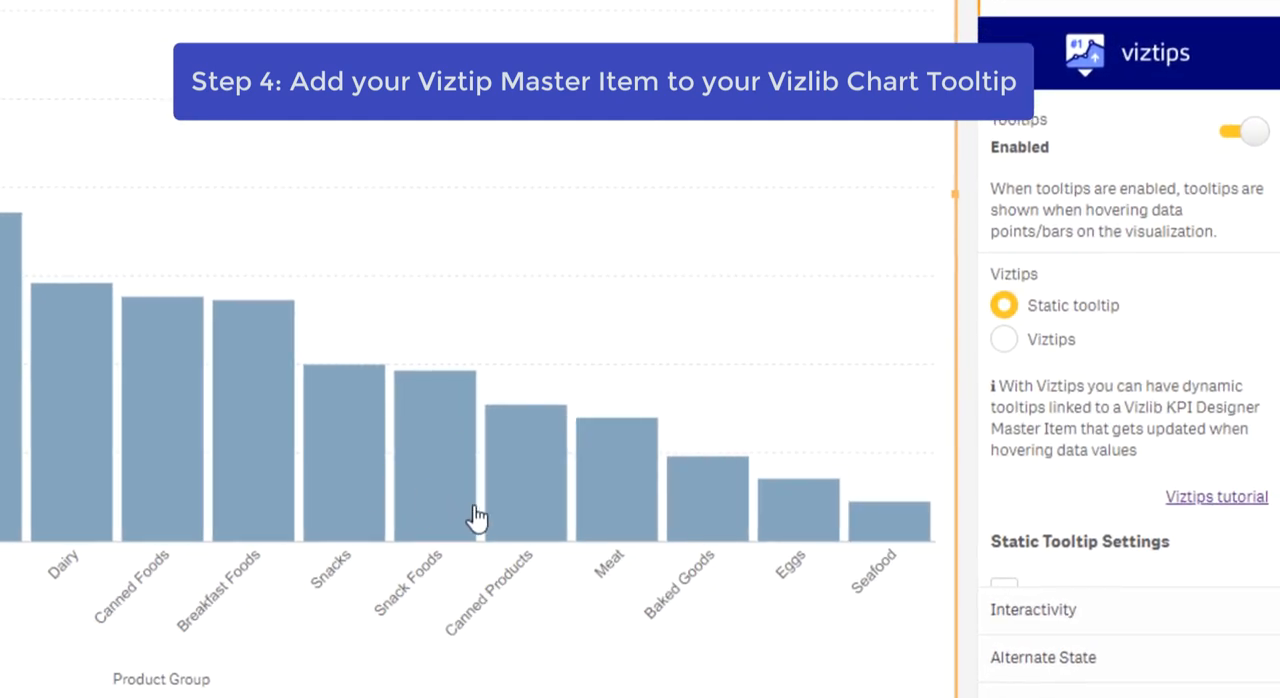
{"action": "mouse_move", "coordinate": [1050, 344]}
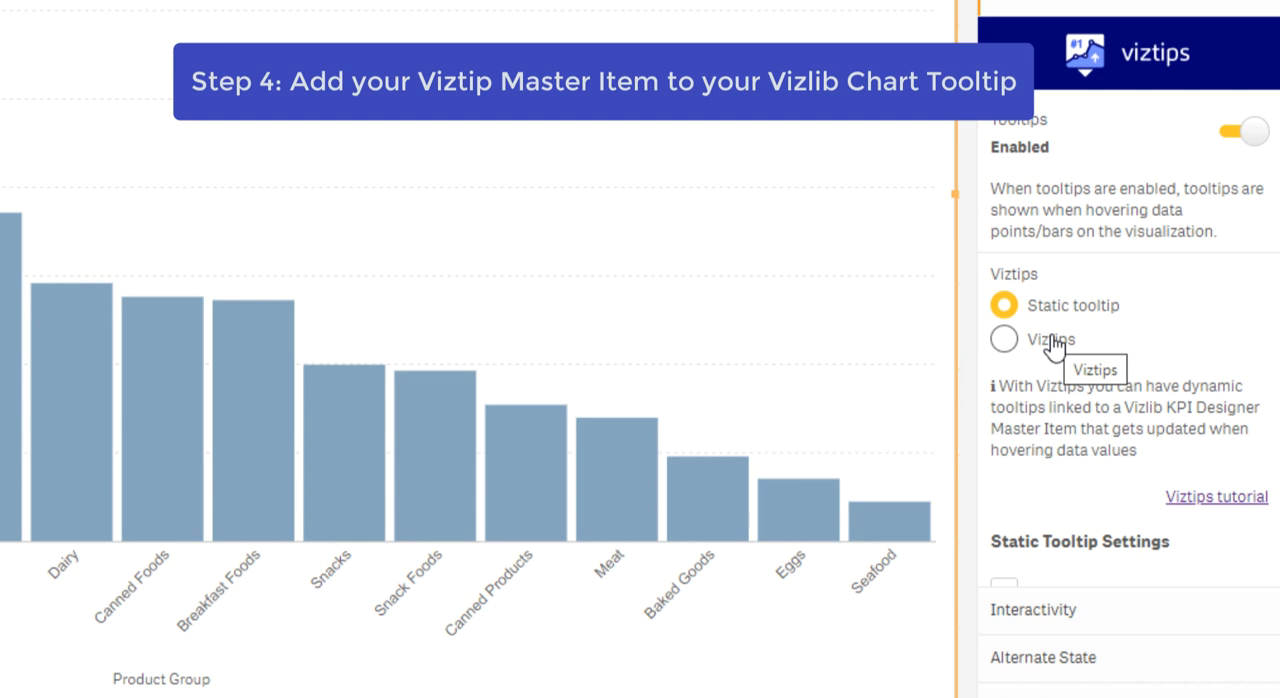
{"action": "left_click", "coordinate": [1004, 340]}
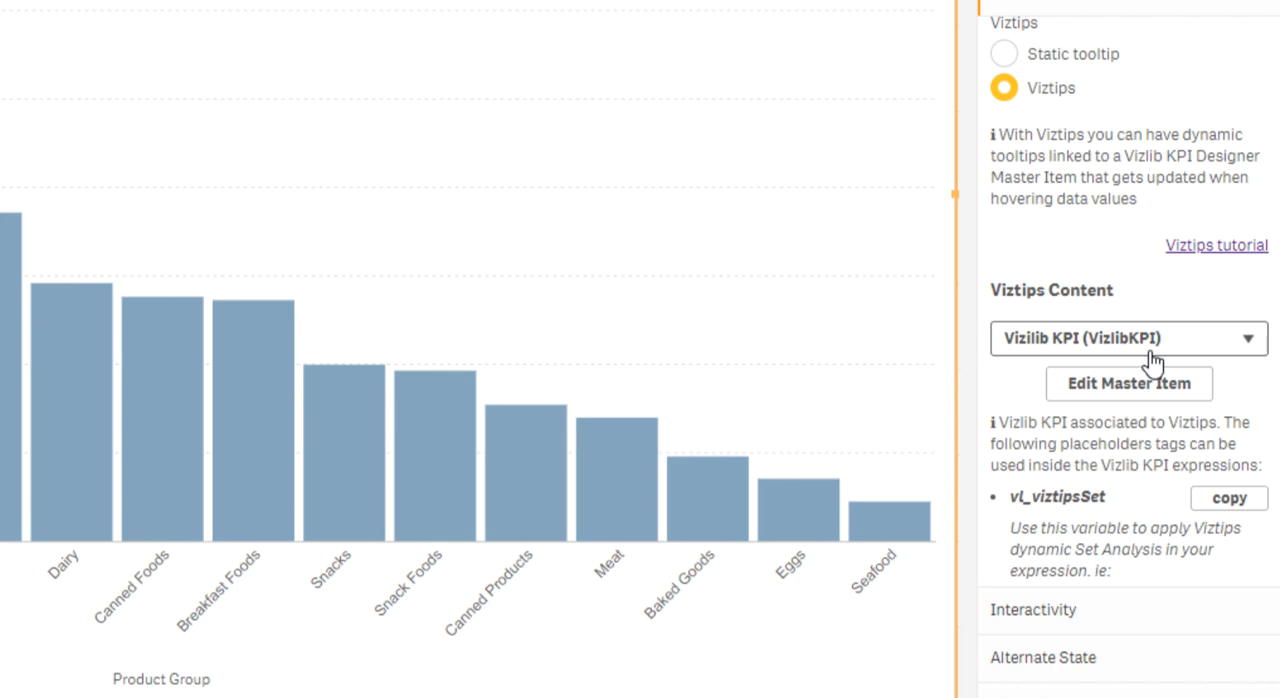
{"action": "left_click", "coordinate": [1128, 338]}
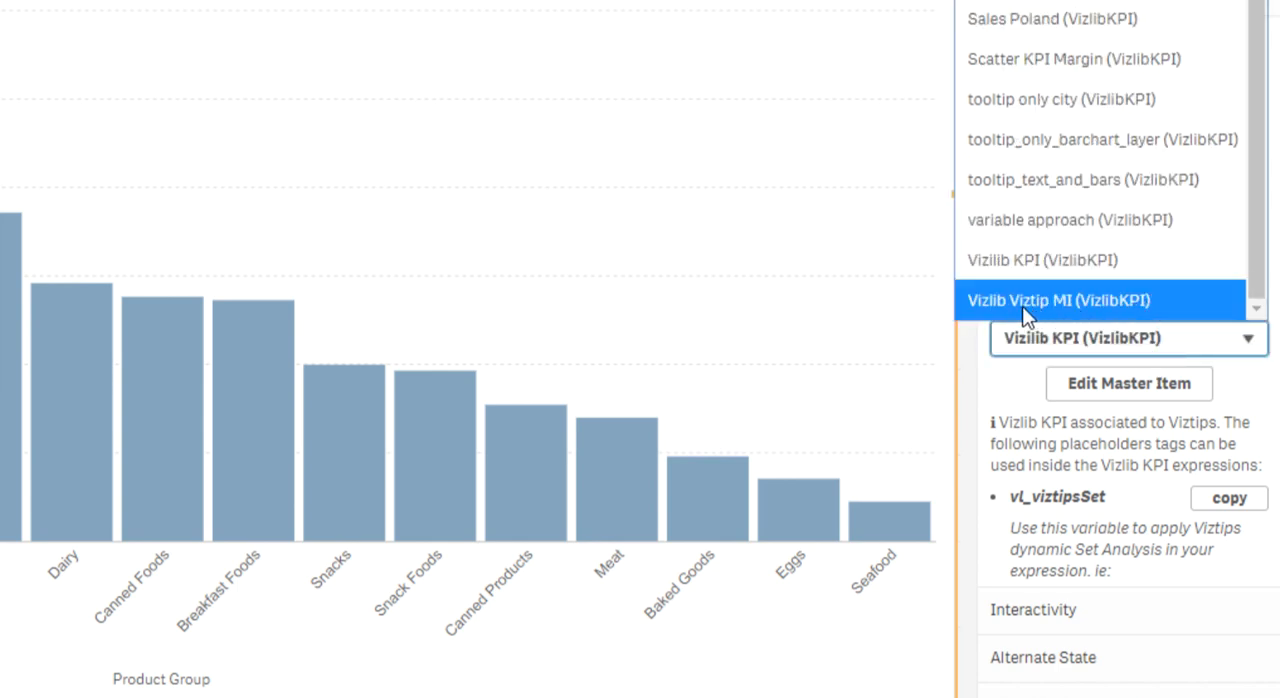
{"action": "mouse_move", "coordinate": [1044, 312]}
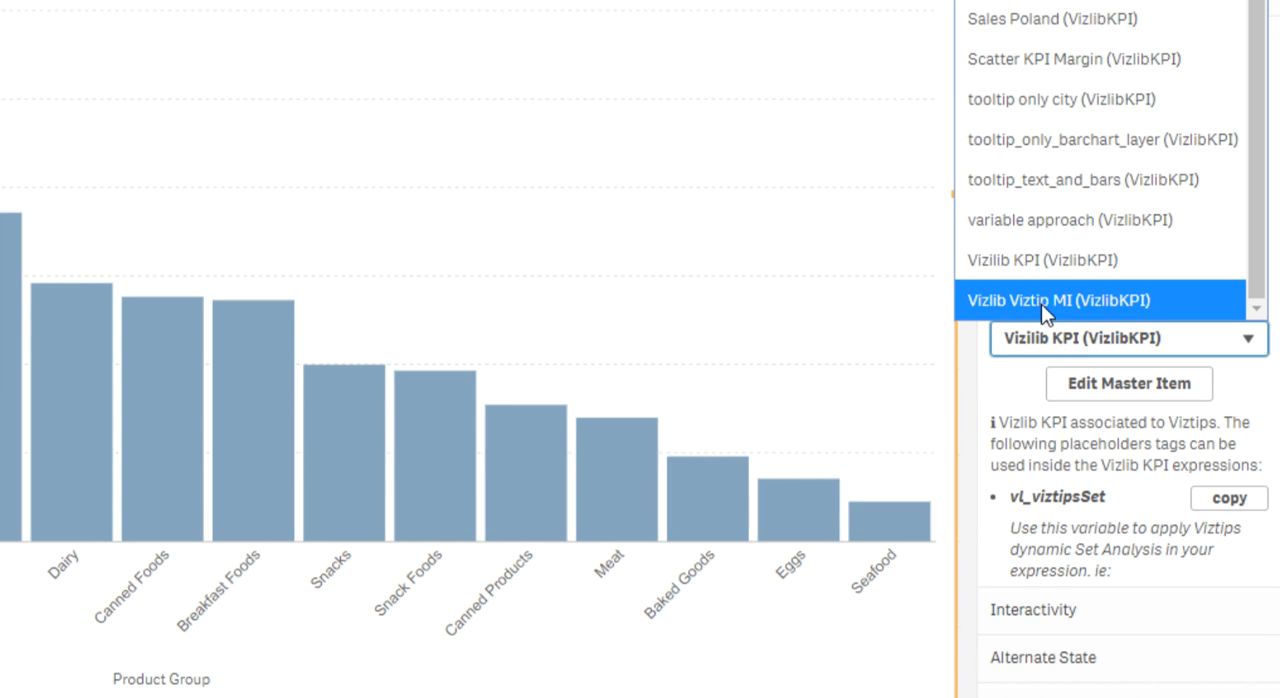
{"action": "left_click", "coordinate": [1056, 300]}
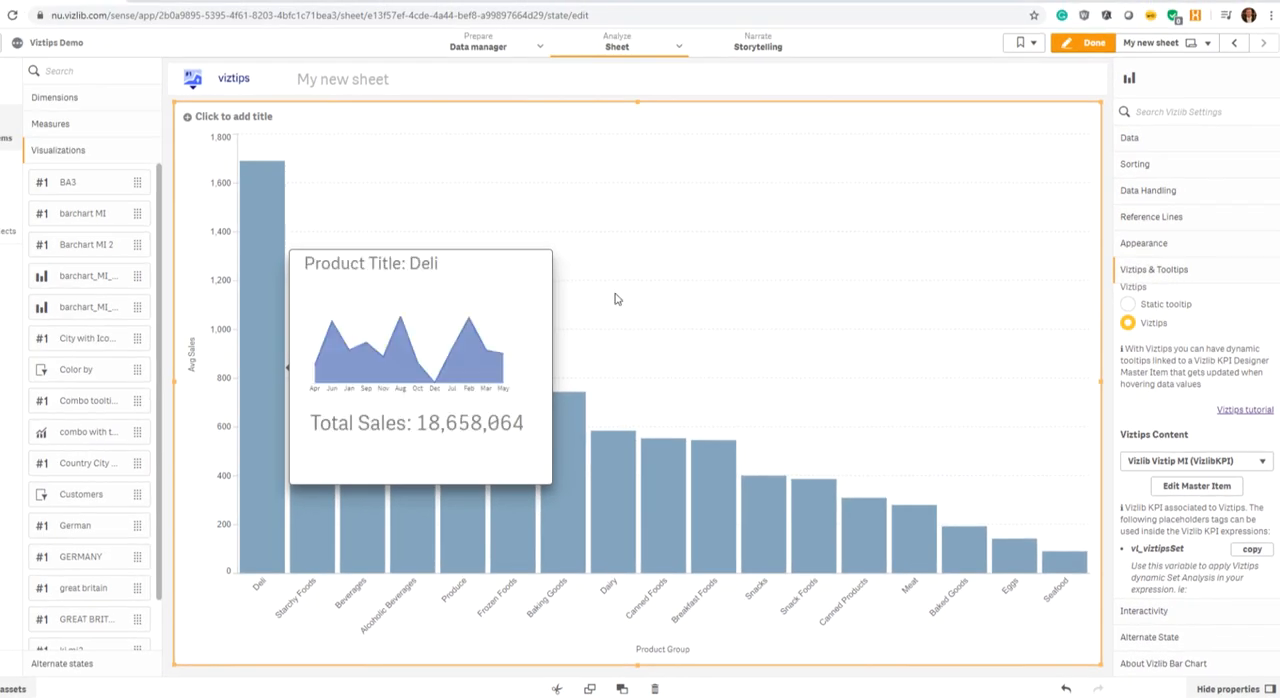
Step: Lower the Viztips Height slider and leave edit mode to test the hover tooltip
{"action": "scroll", "scroll_direction": "down", "scroll_amount": 3}
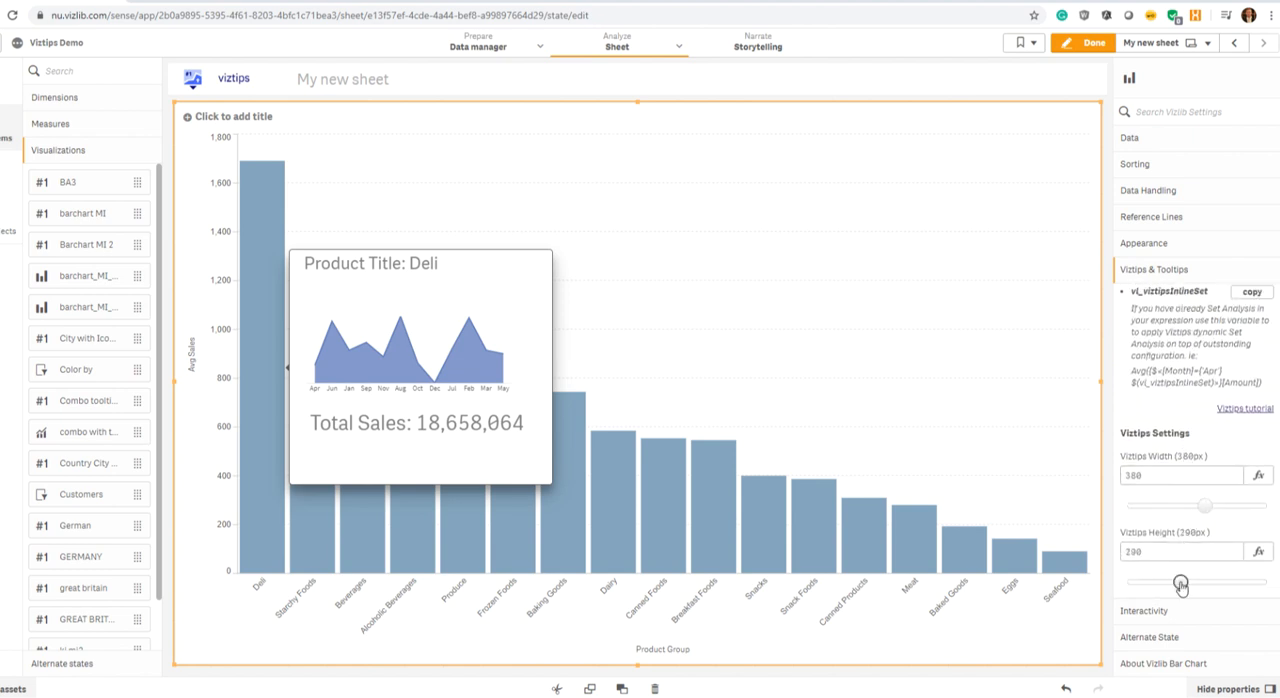
{"action": "left_click_drag", "start_coordinate": [1180, 582], "coordinate": [1172, 582]}
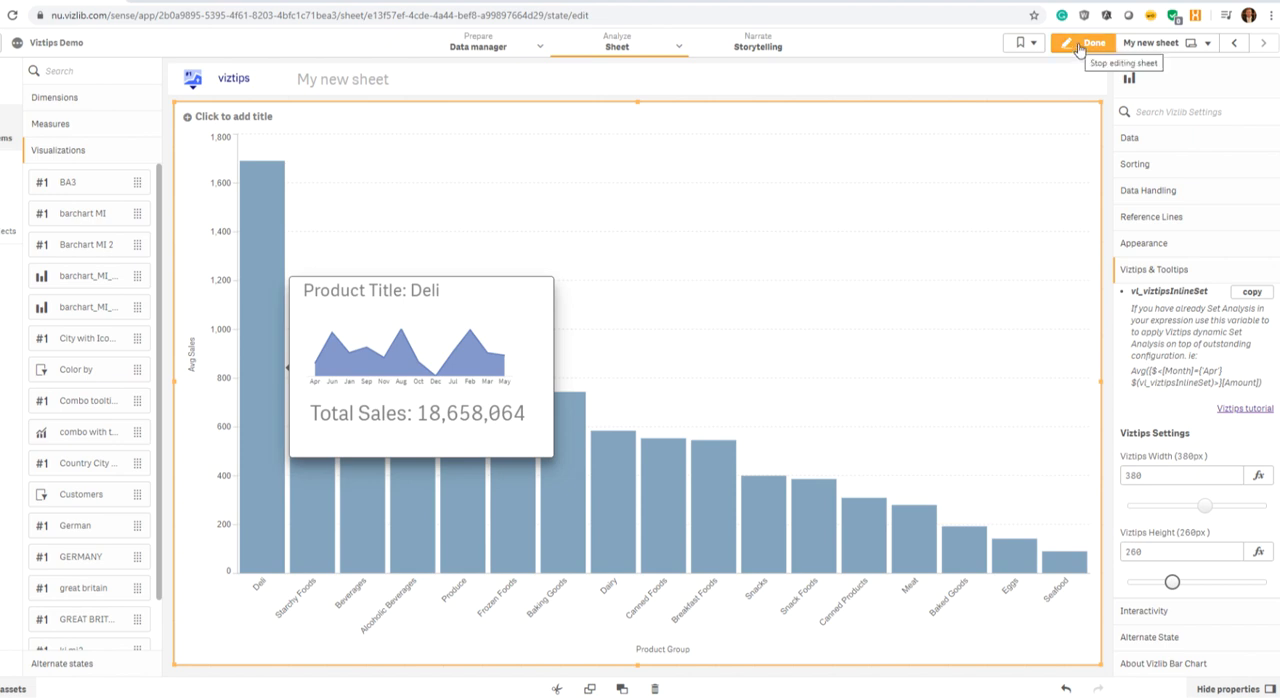
{"action": "left_click", "coordinate": [1090, 42]}
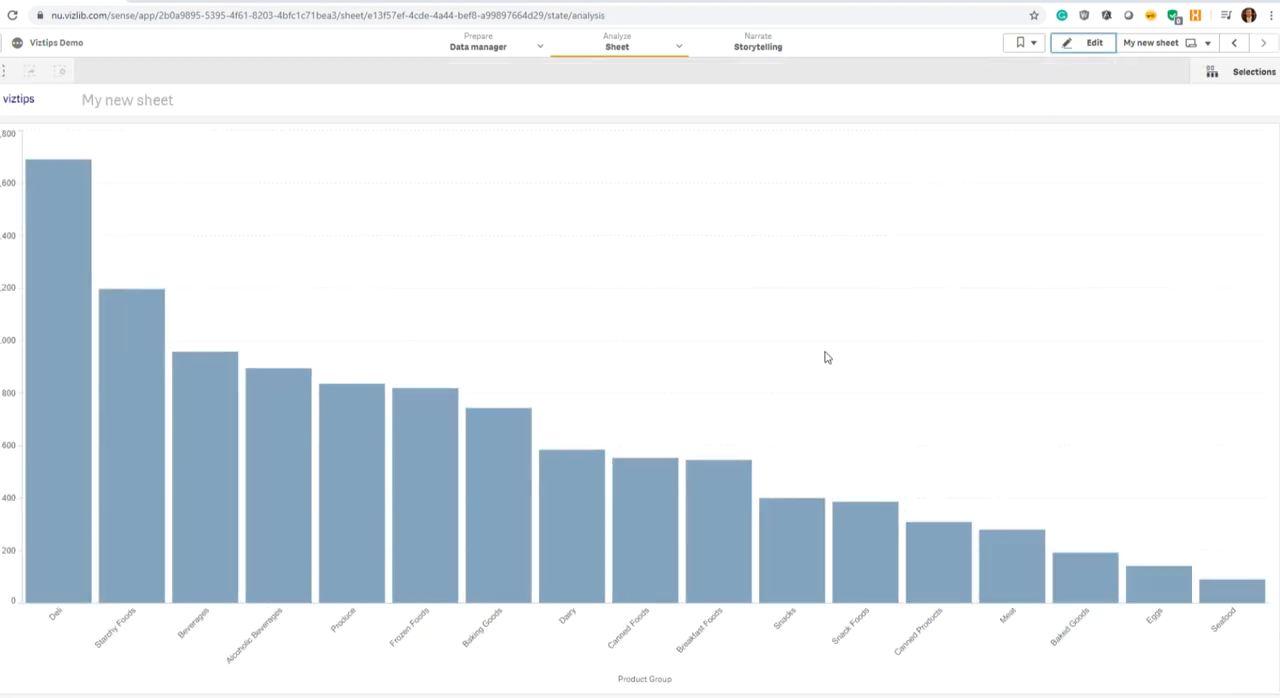
{"action": "mouse_move", "coordinate": [664, 540]}
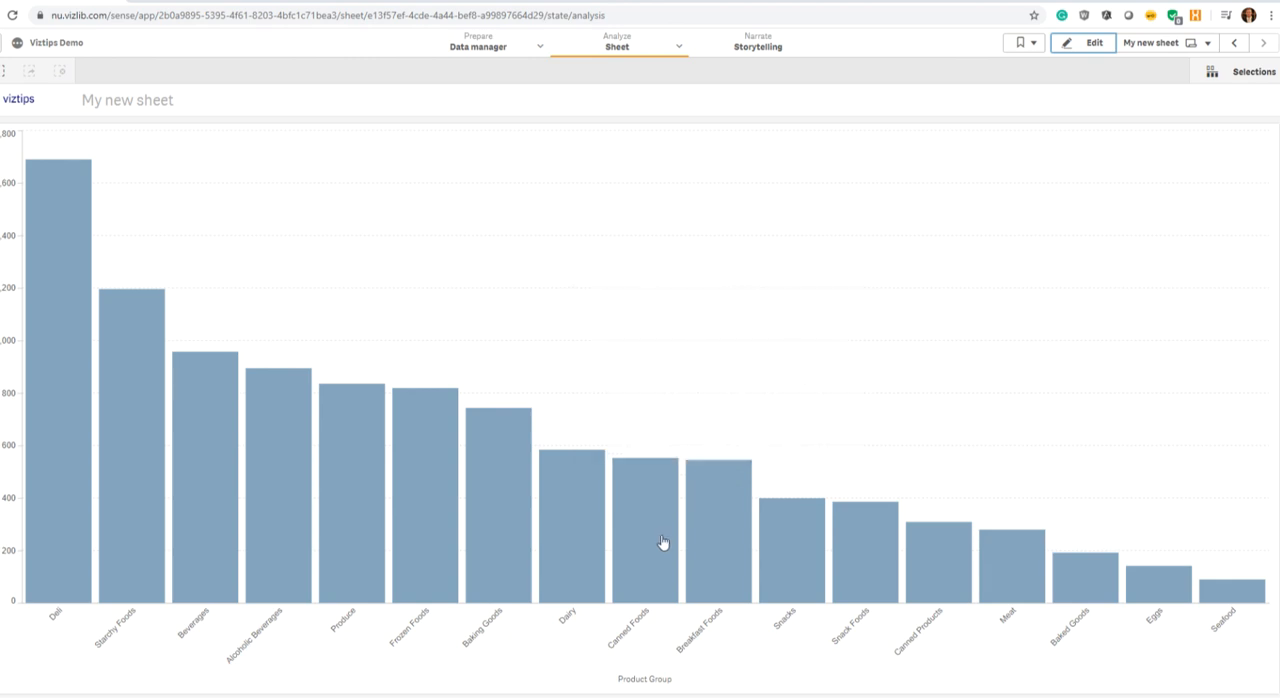
{"action": "mouse_move", "coordinate": [568, 540]}
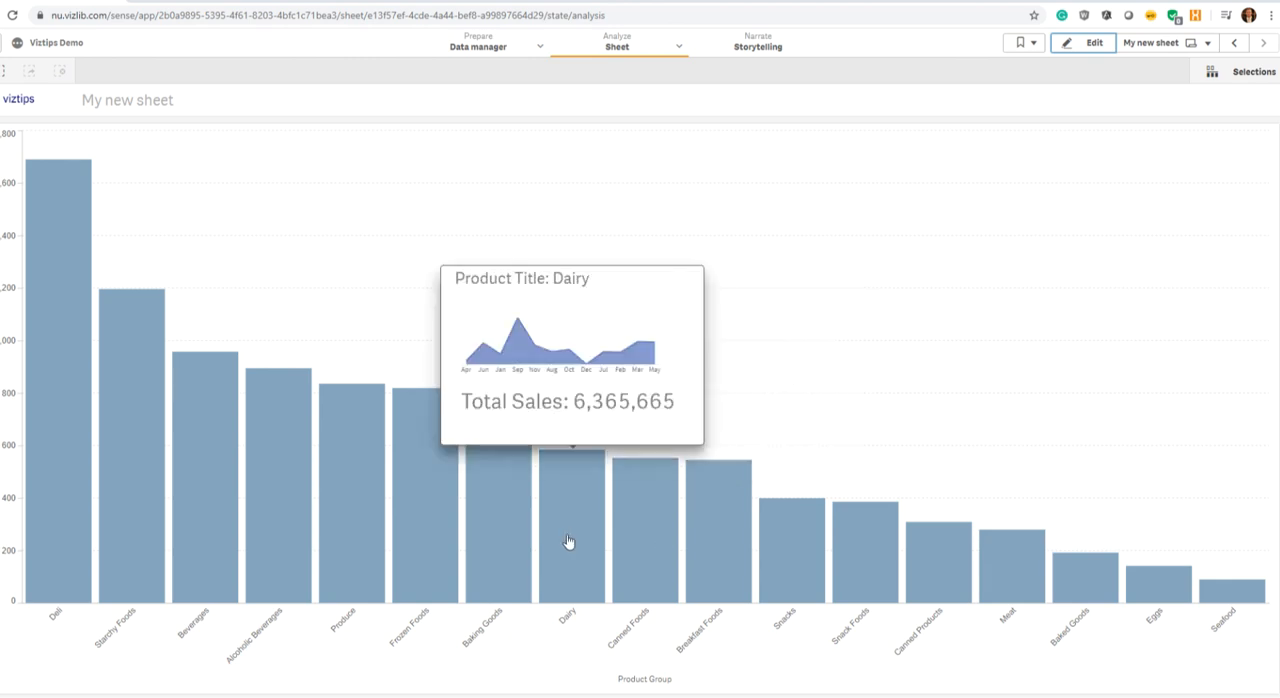
{"action": "mouse_move", "coordinate": [424, 532]}
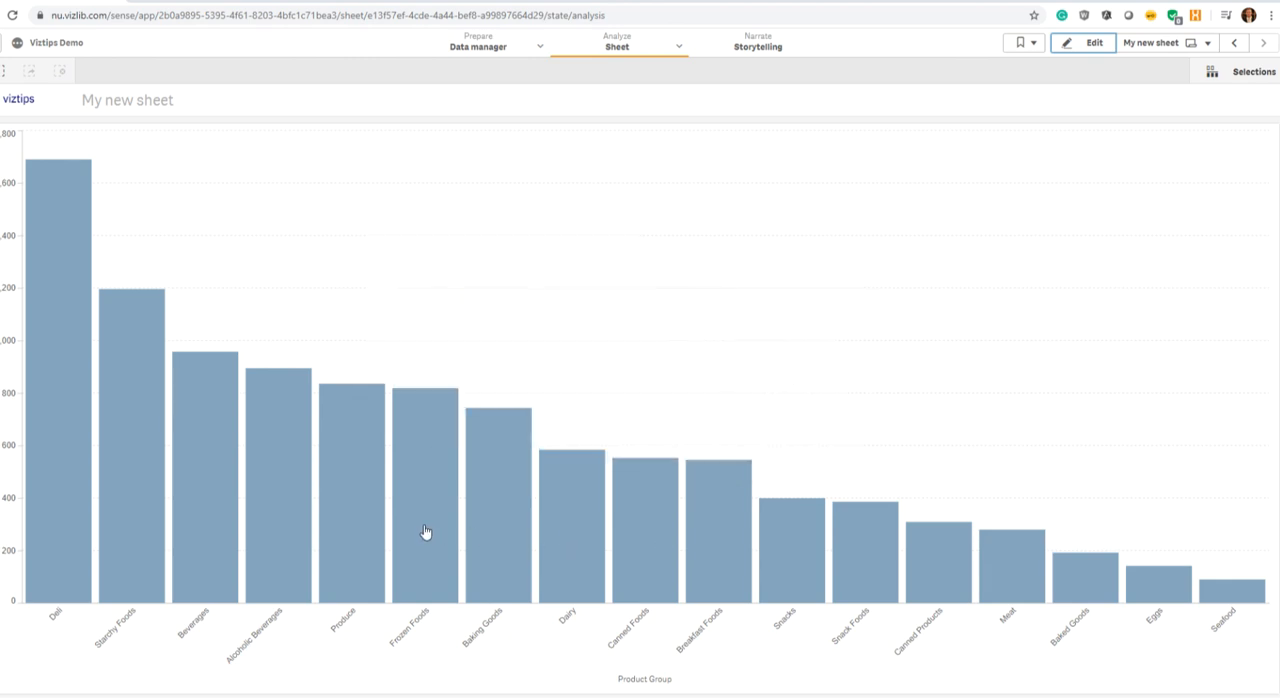